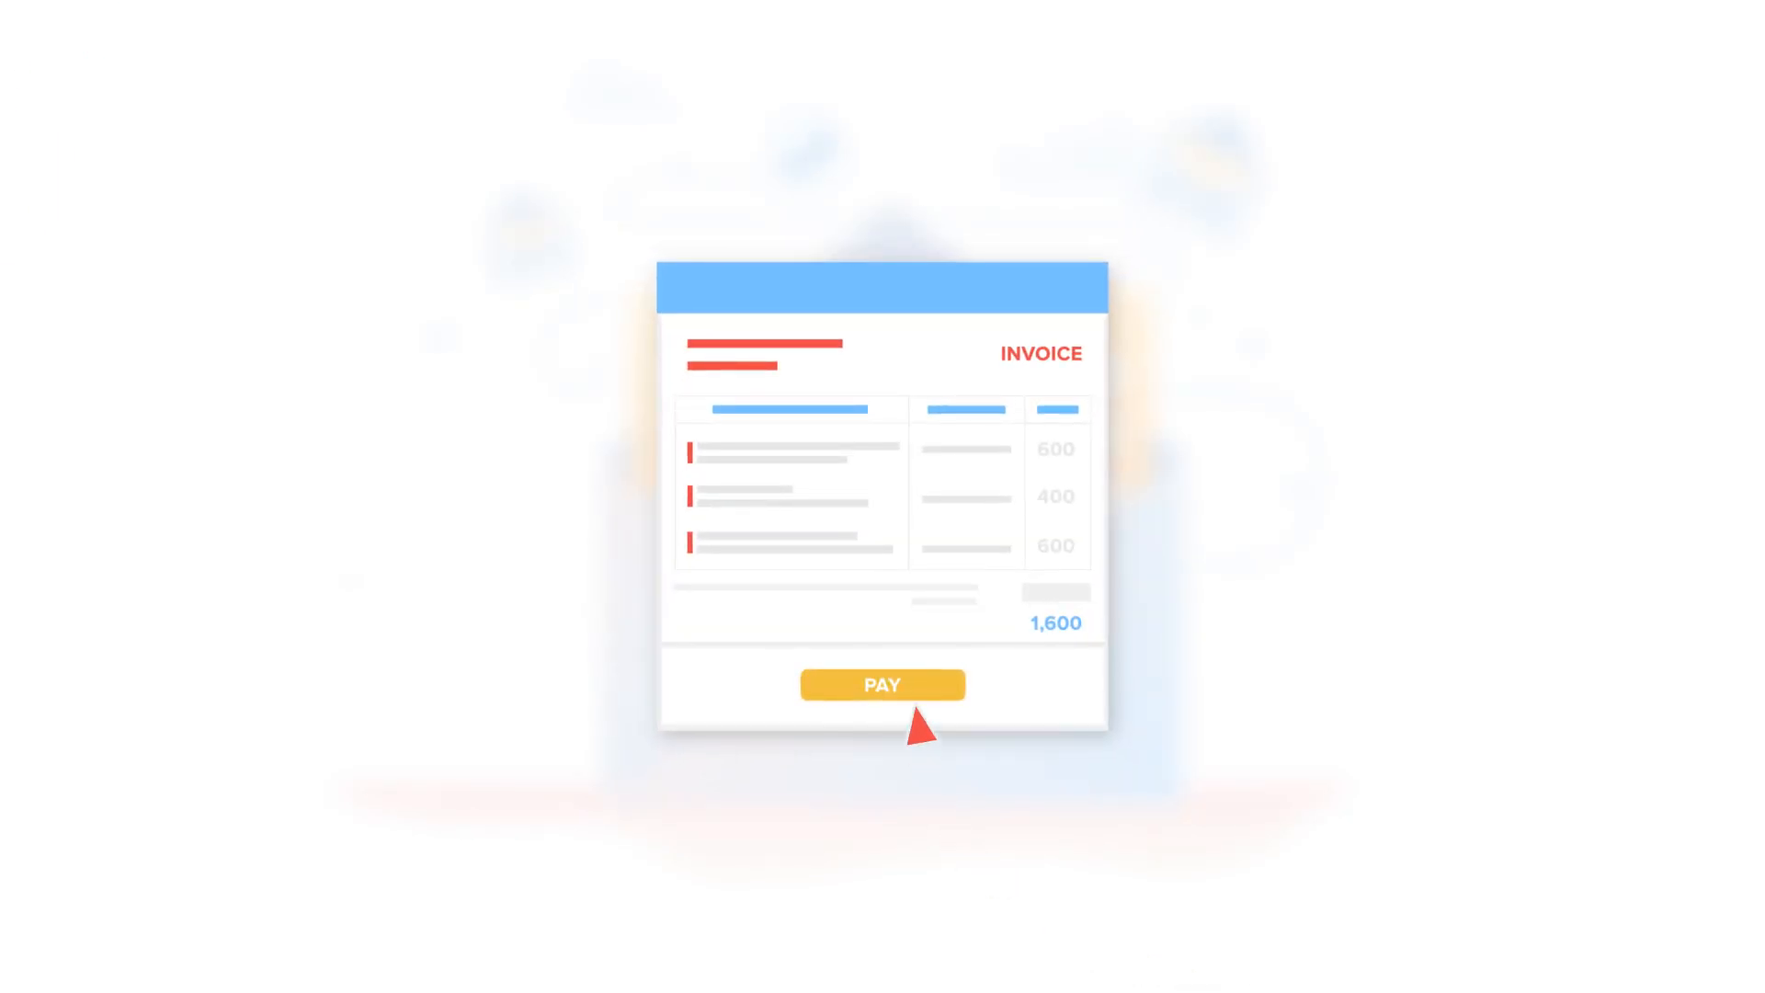
- Pay the ₹81988.60 invoice and review the Cards, UPI and net banking checkout options
left_click(881, 684)
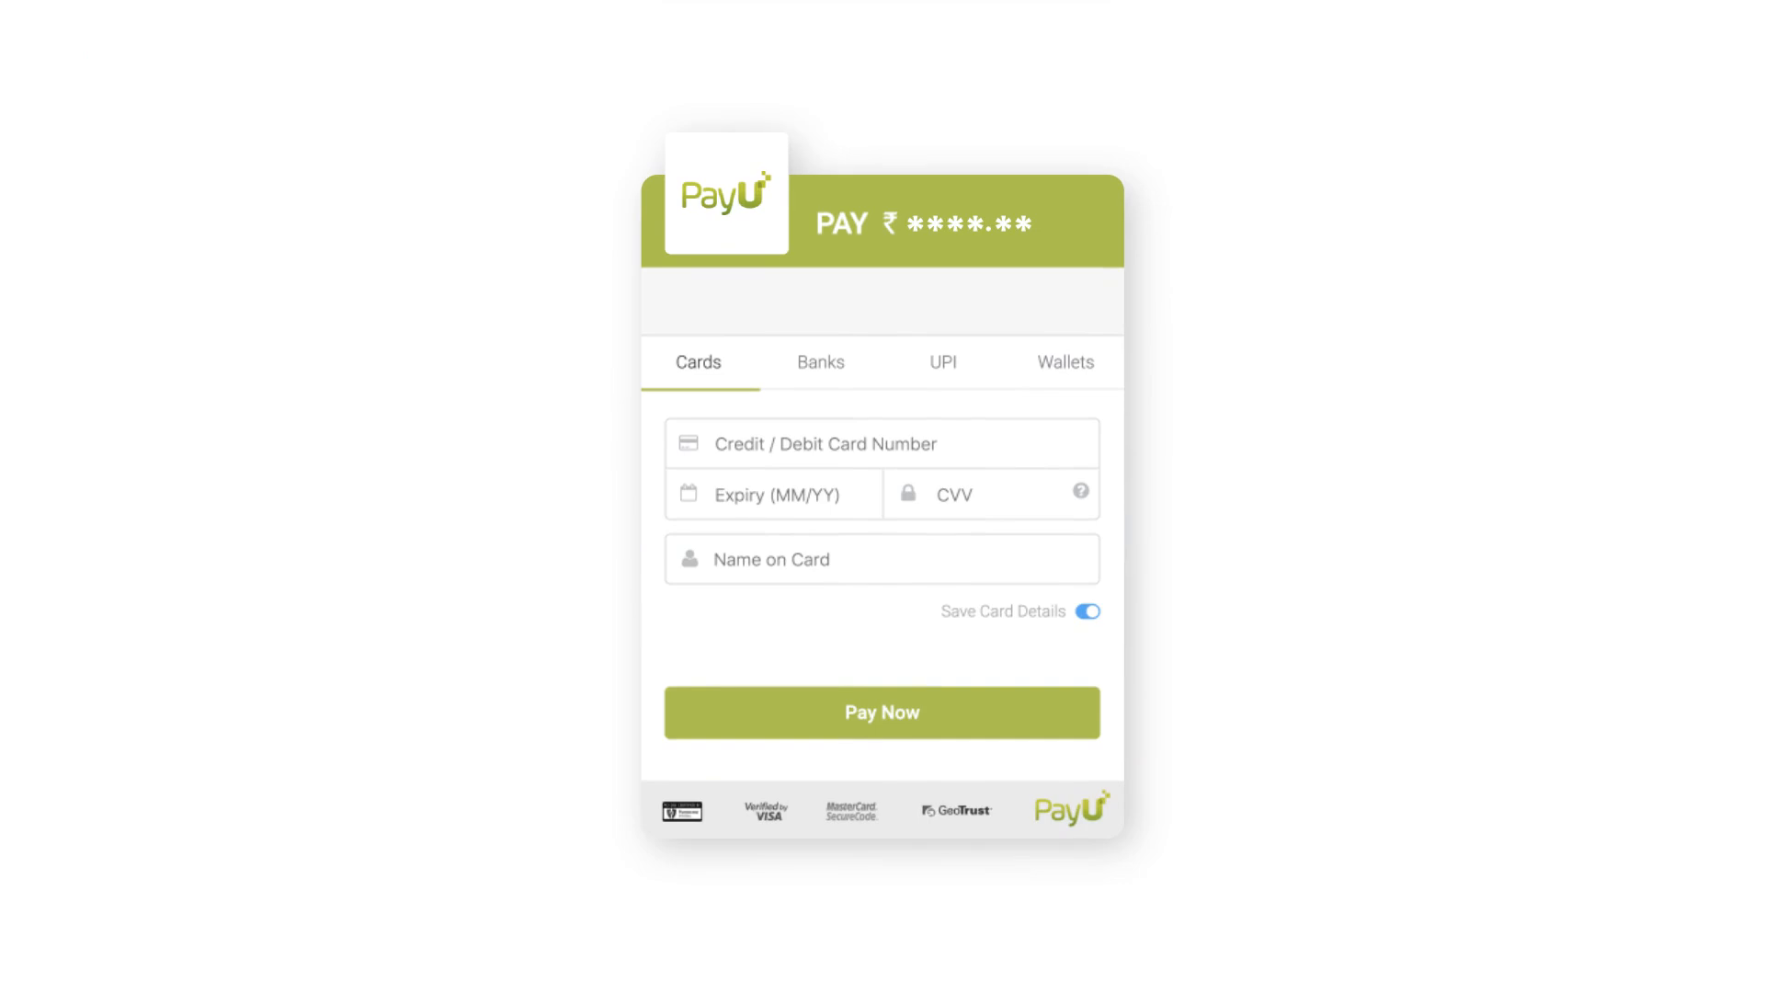
left_click(943, 363)
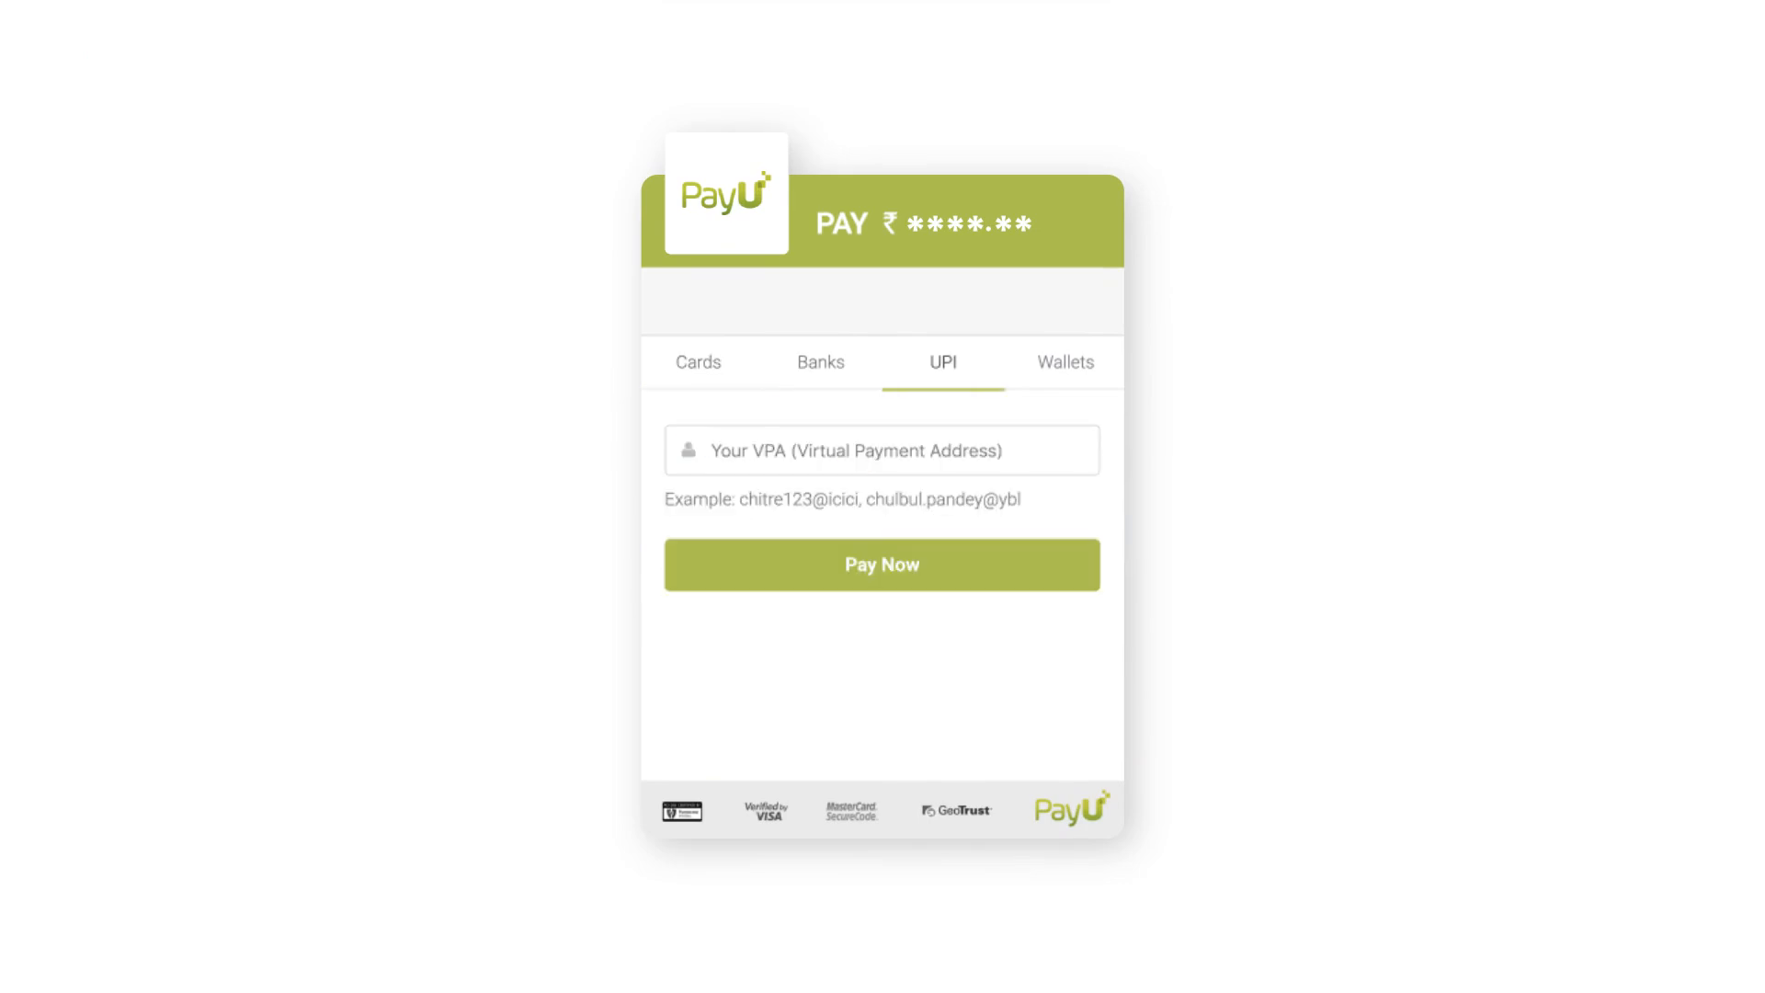
left_click(881, 564)
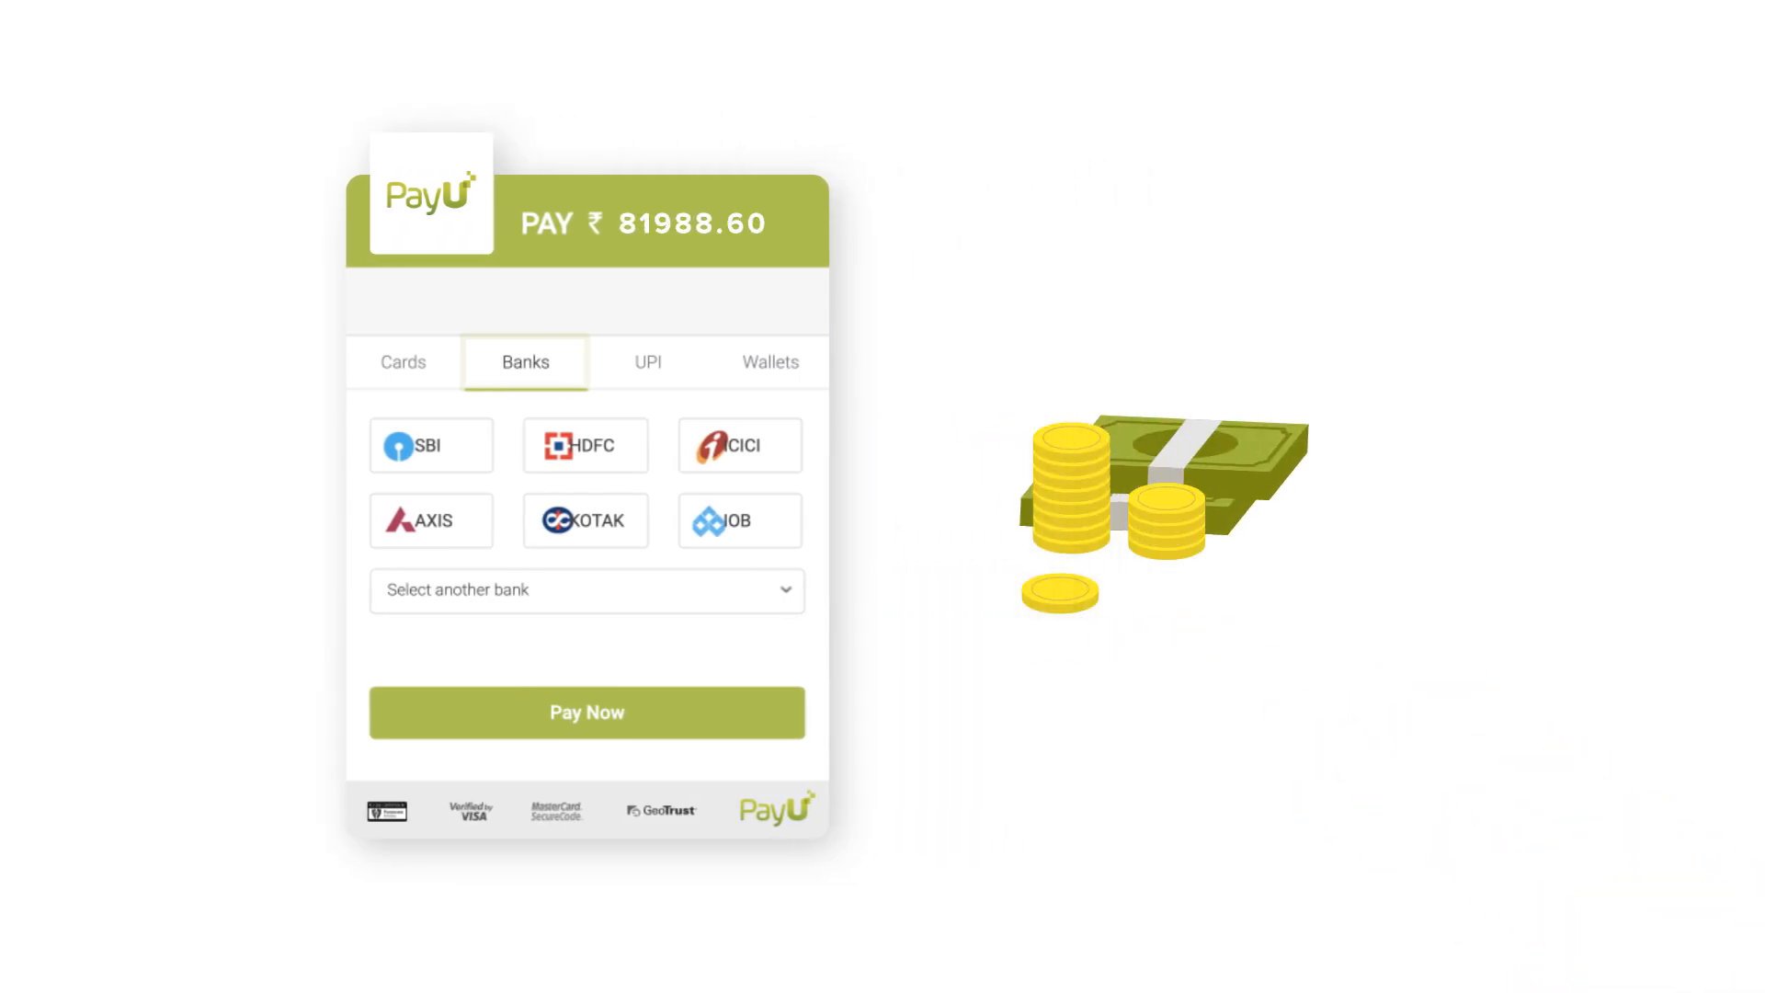
left_click(584, 711)
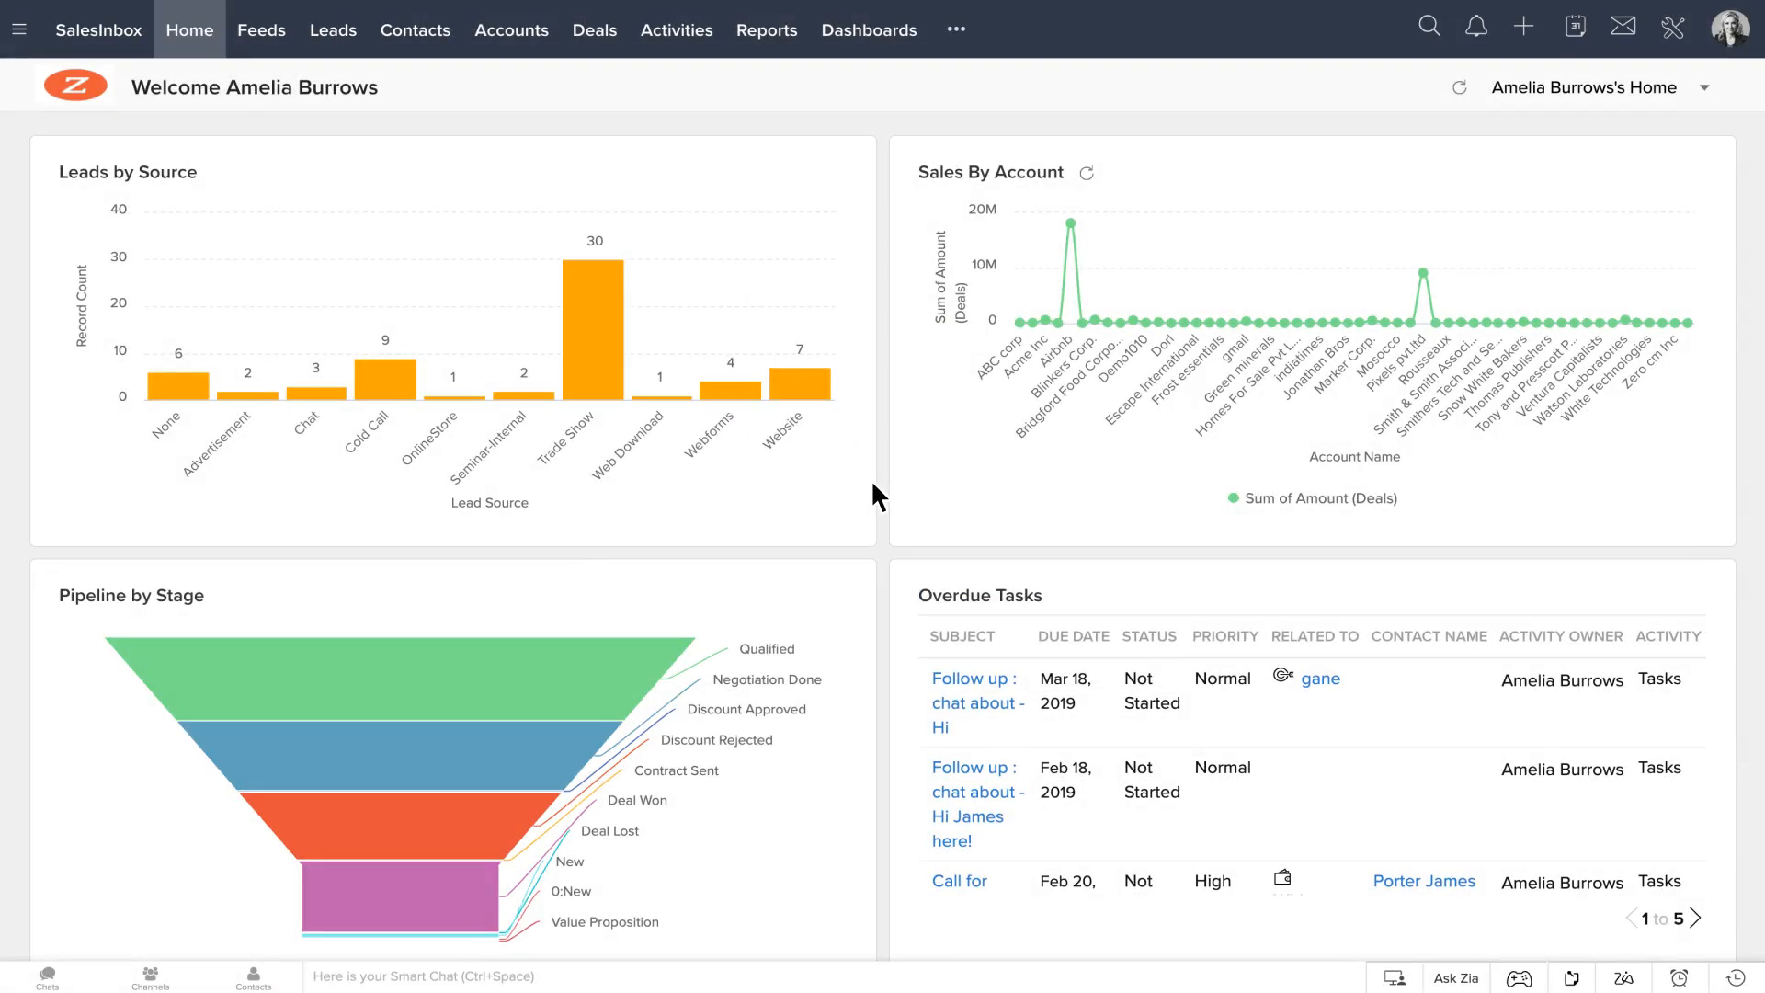
- Install the PayU Payment Links for Zoho CRM extension from the Marketplace via Setup
left_click(1673, 28)
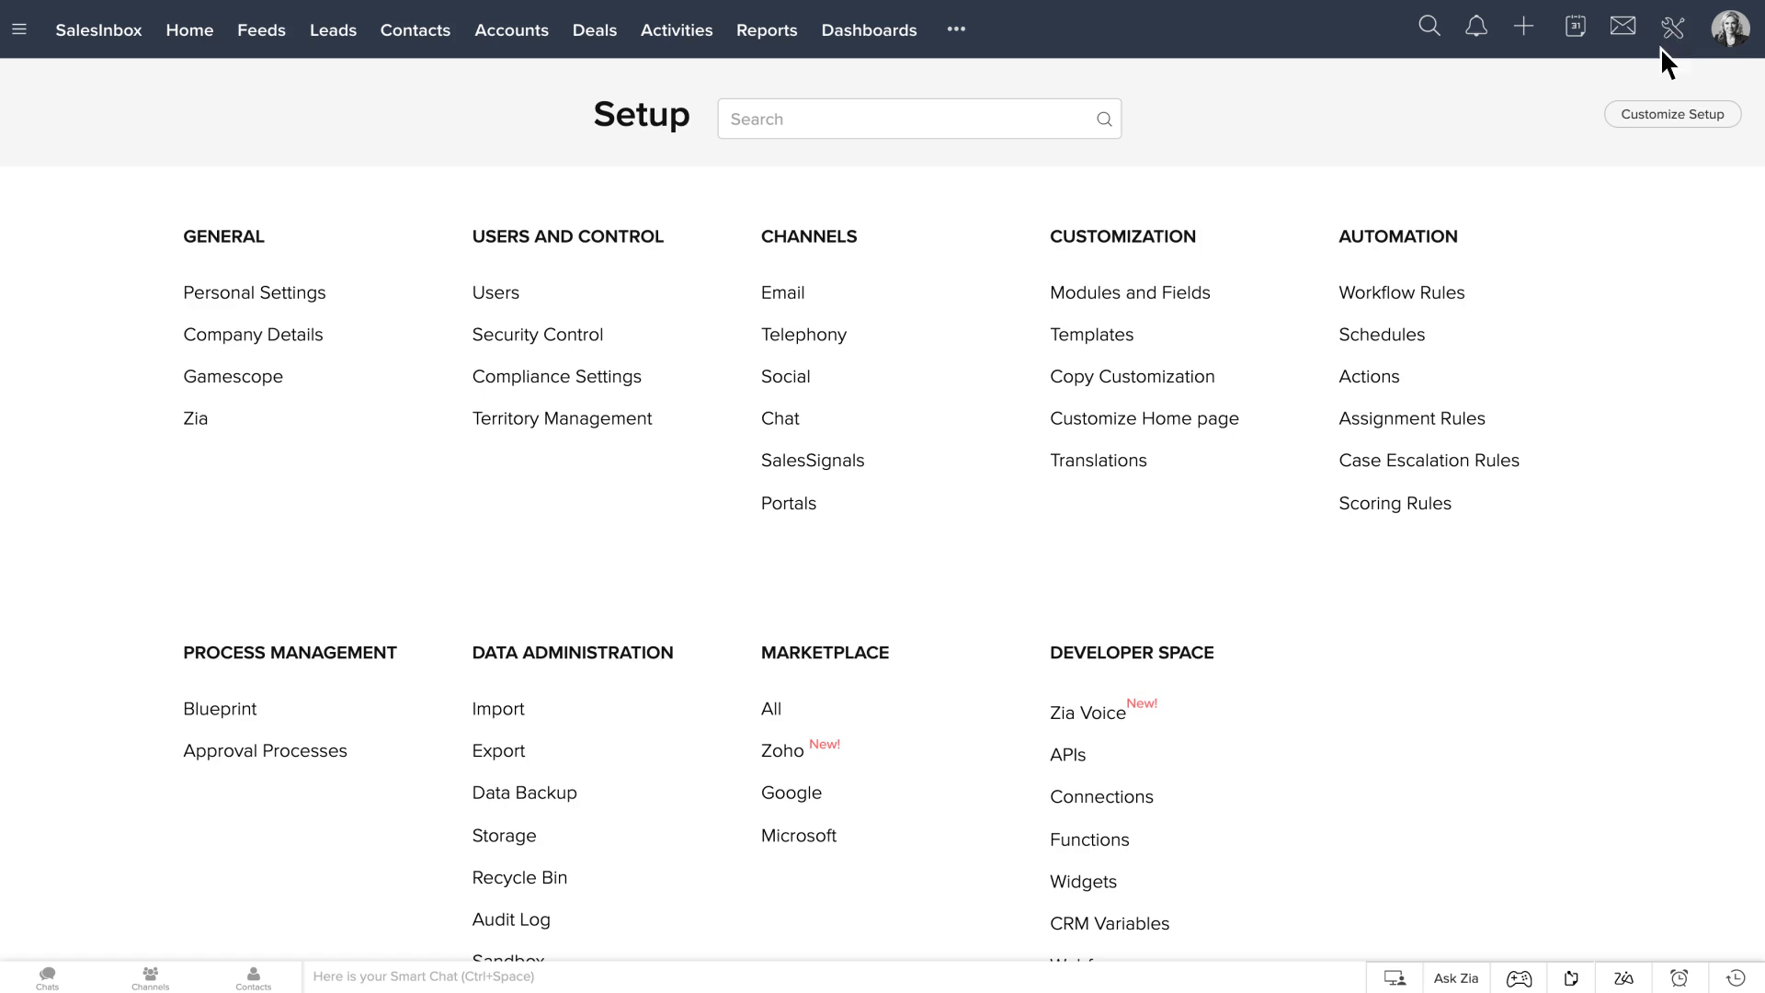
mouse_move(783, 721)
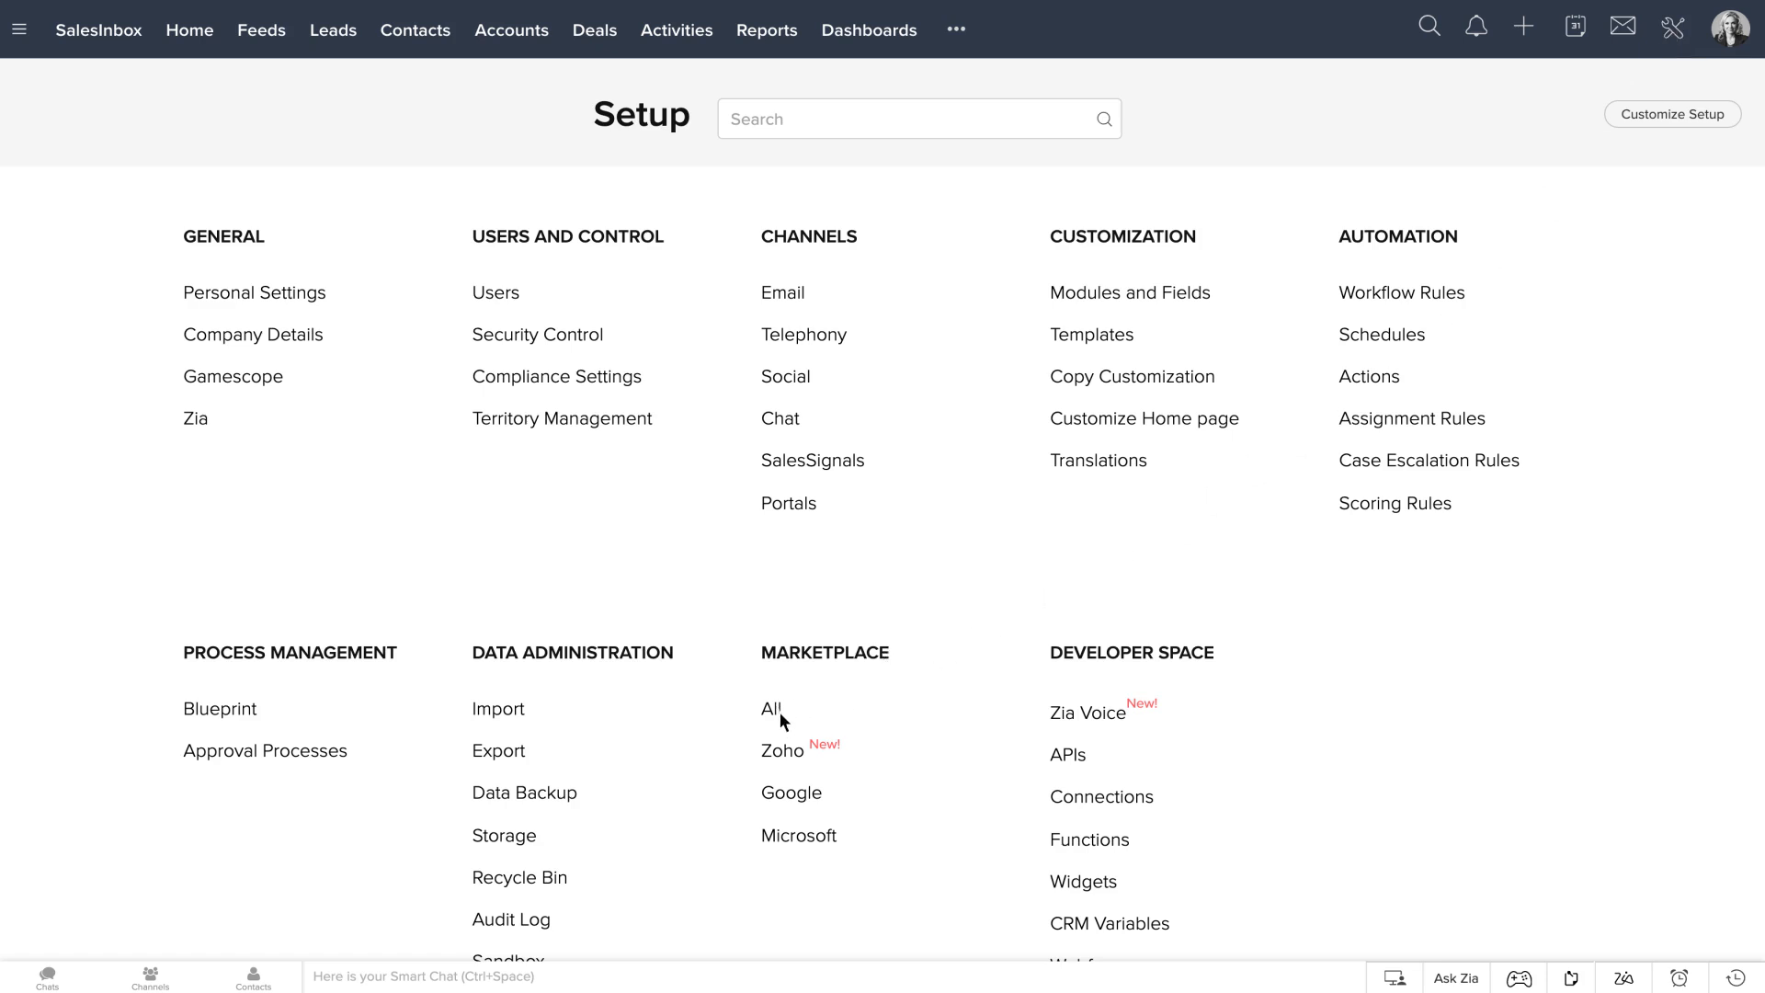
left_click(771, 710)
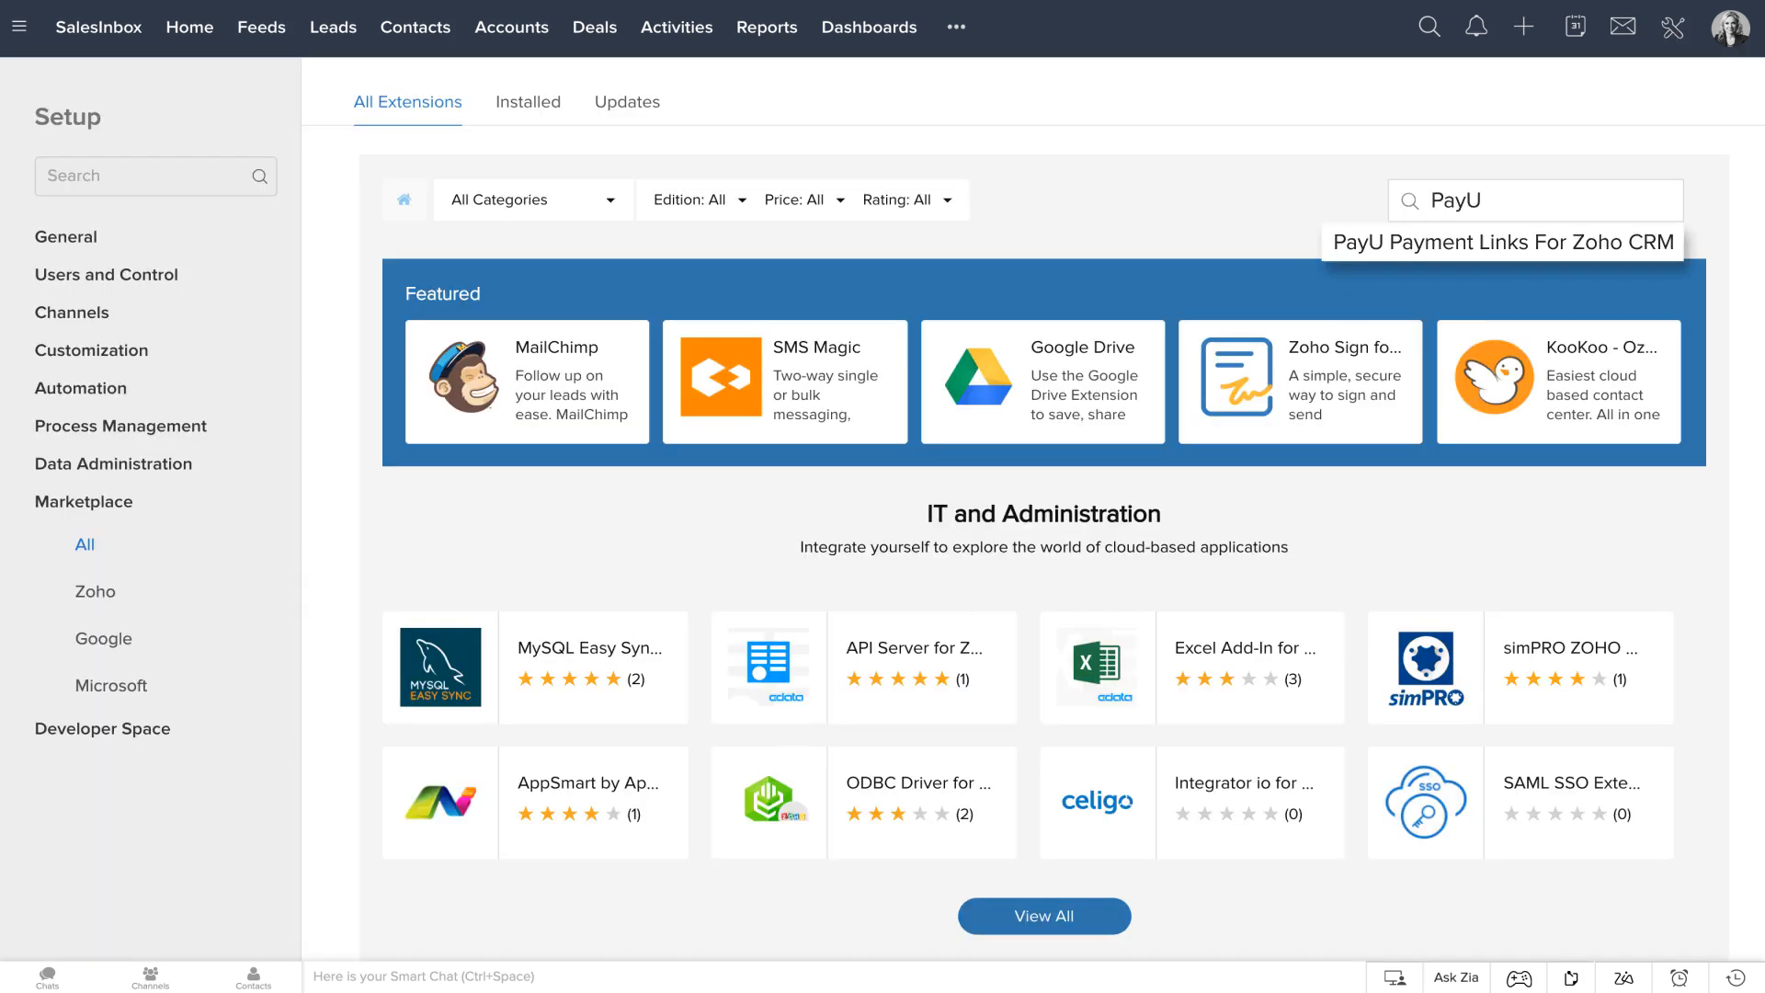
left_click(1500, 243)
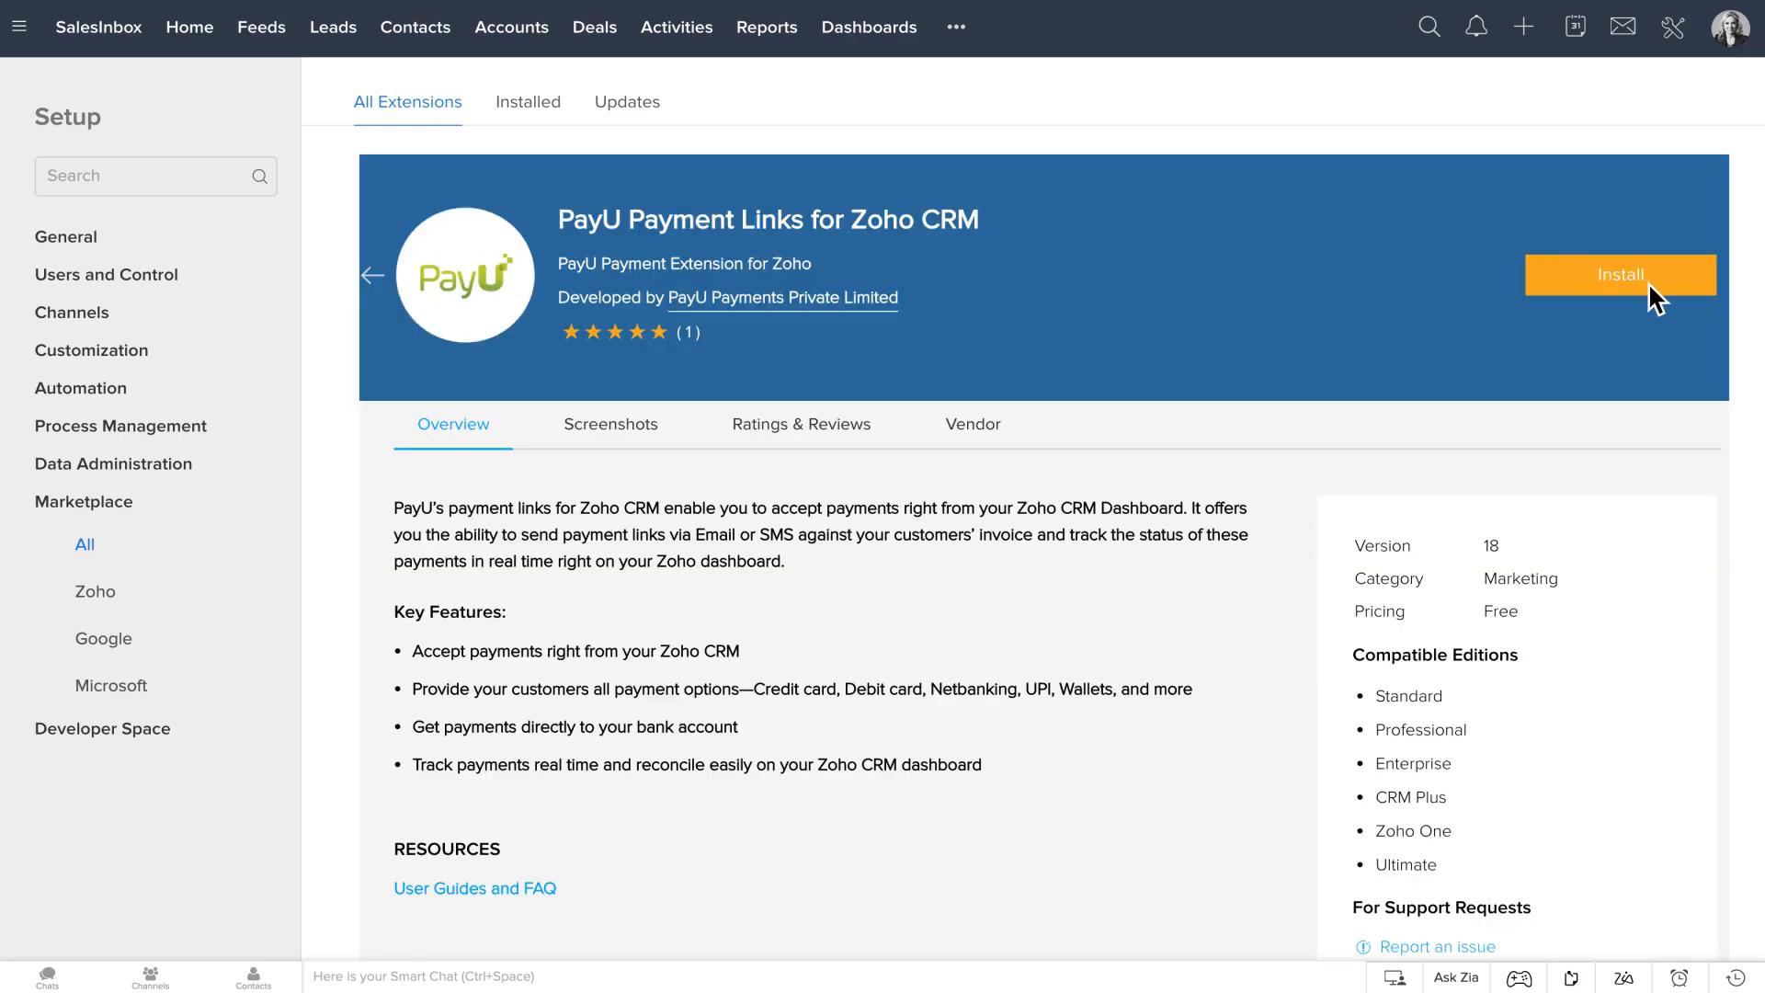
left_click(1617, 274)
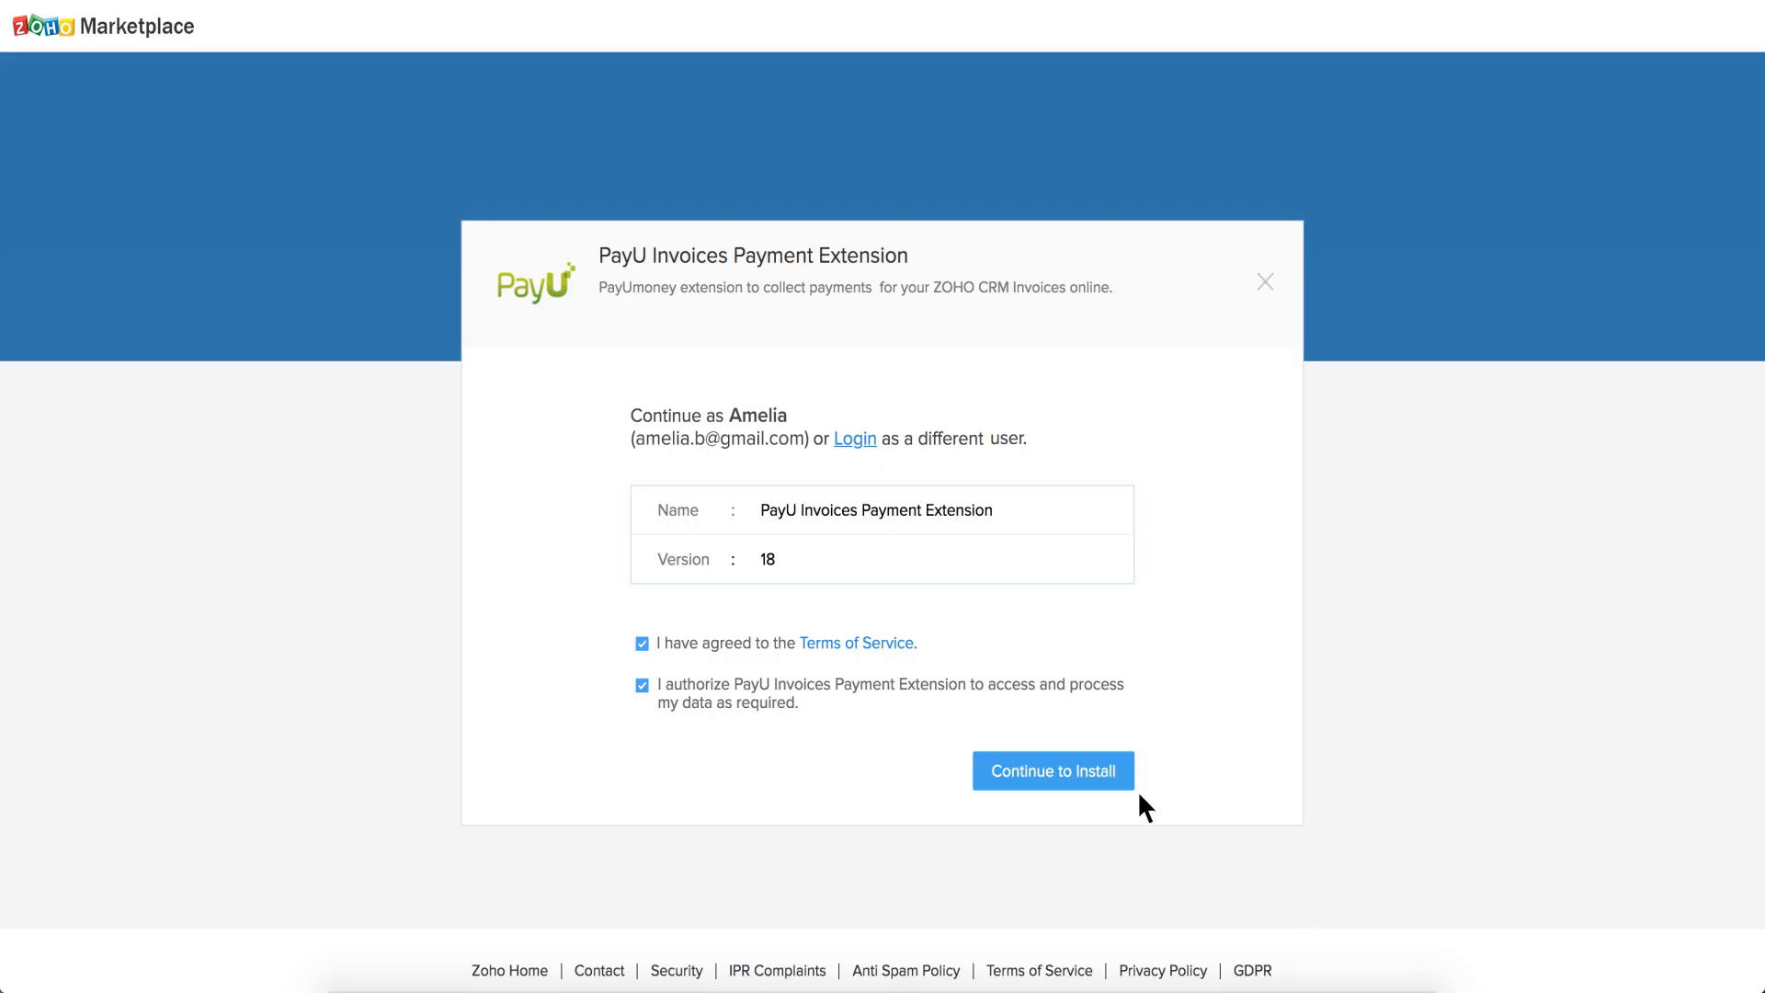
left_click(1051, 770)
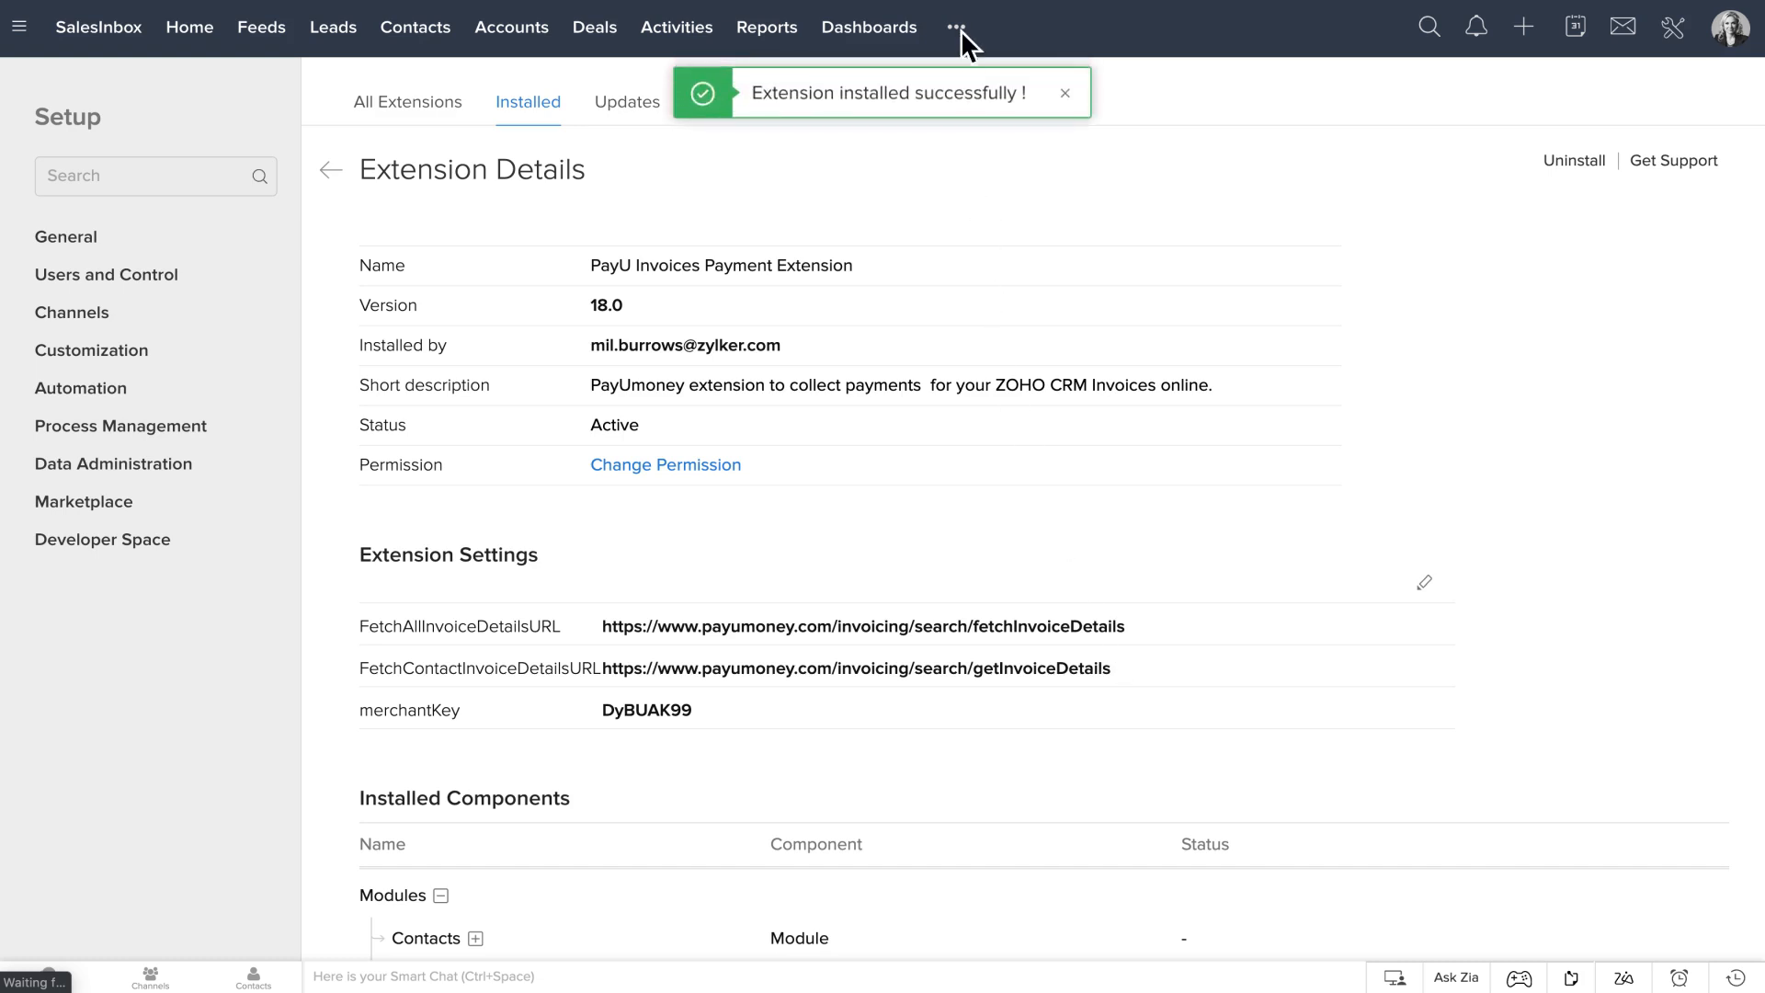
- Reach the PayU Settings module with its empty PayUmoney merchant account form
left_click(956, 27)
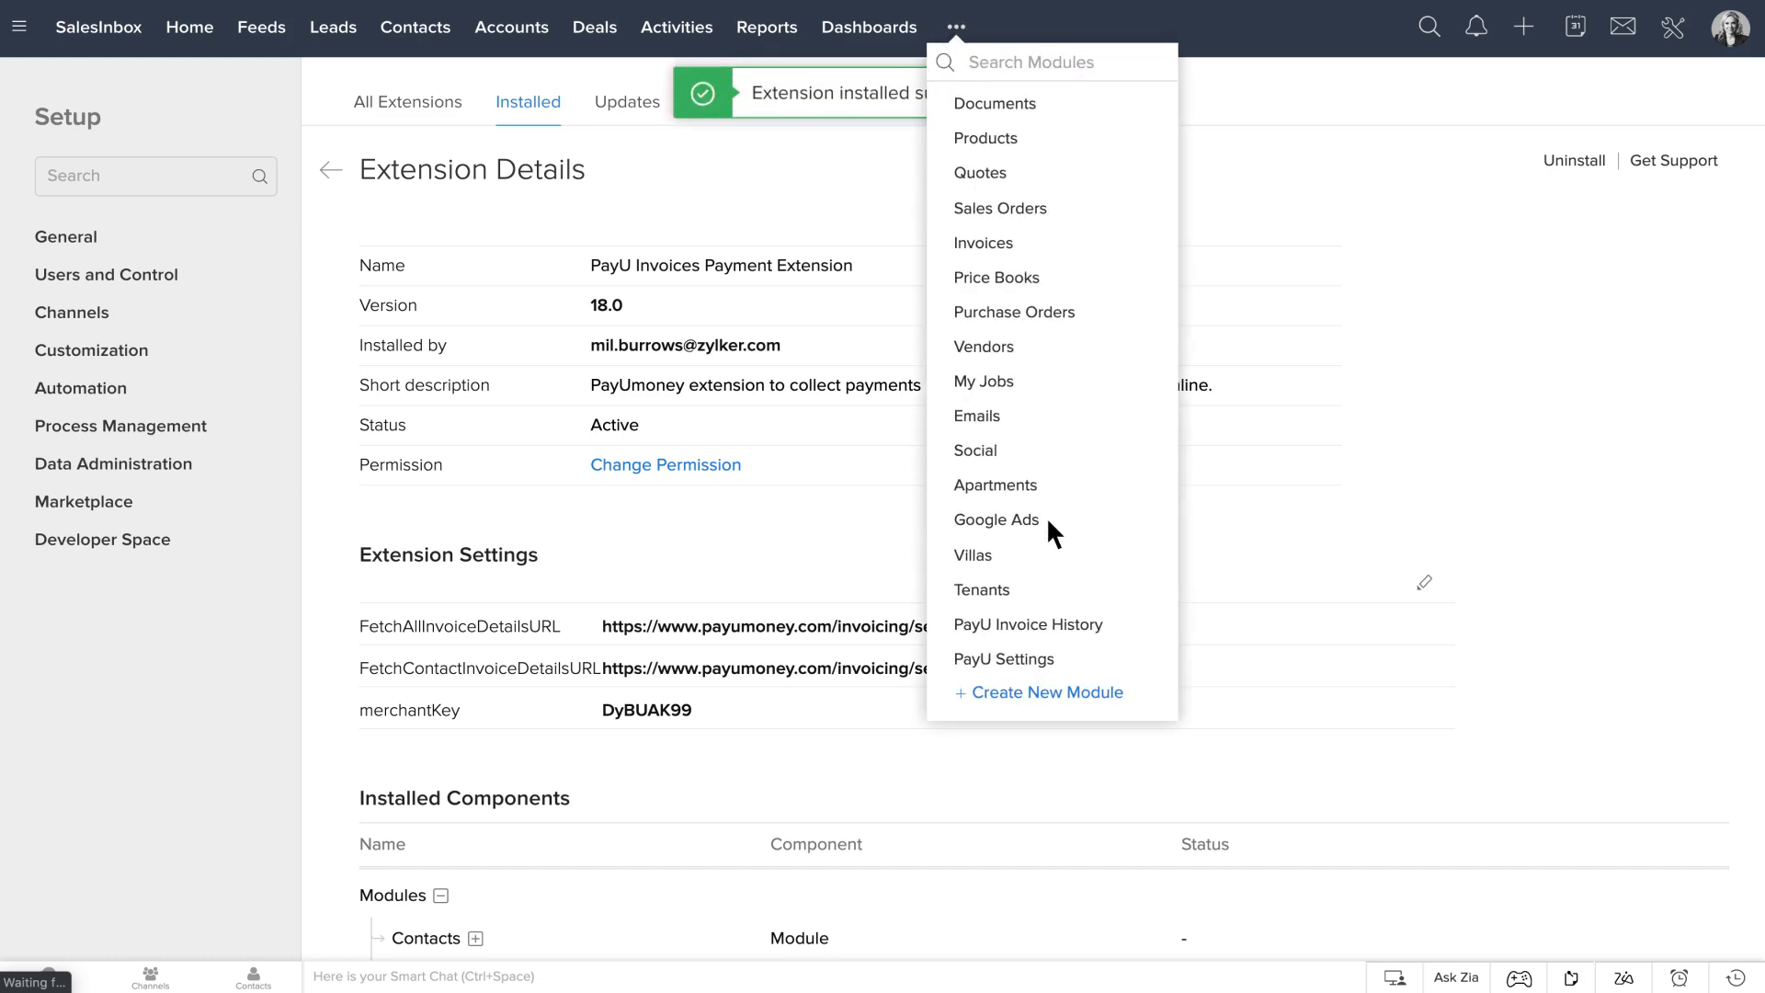
mouse_move(1110, 655)
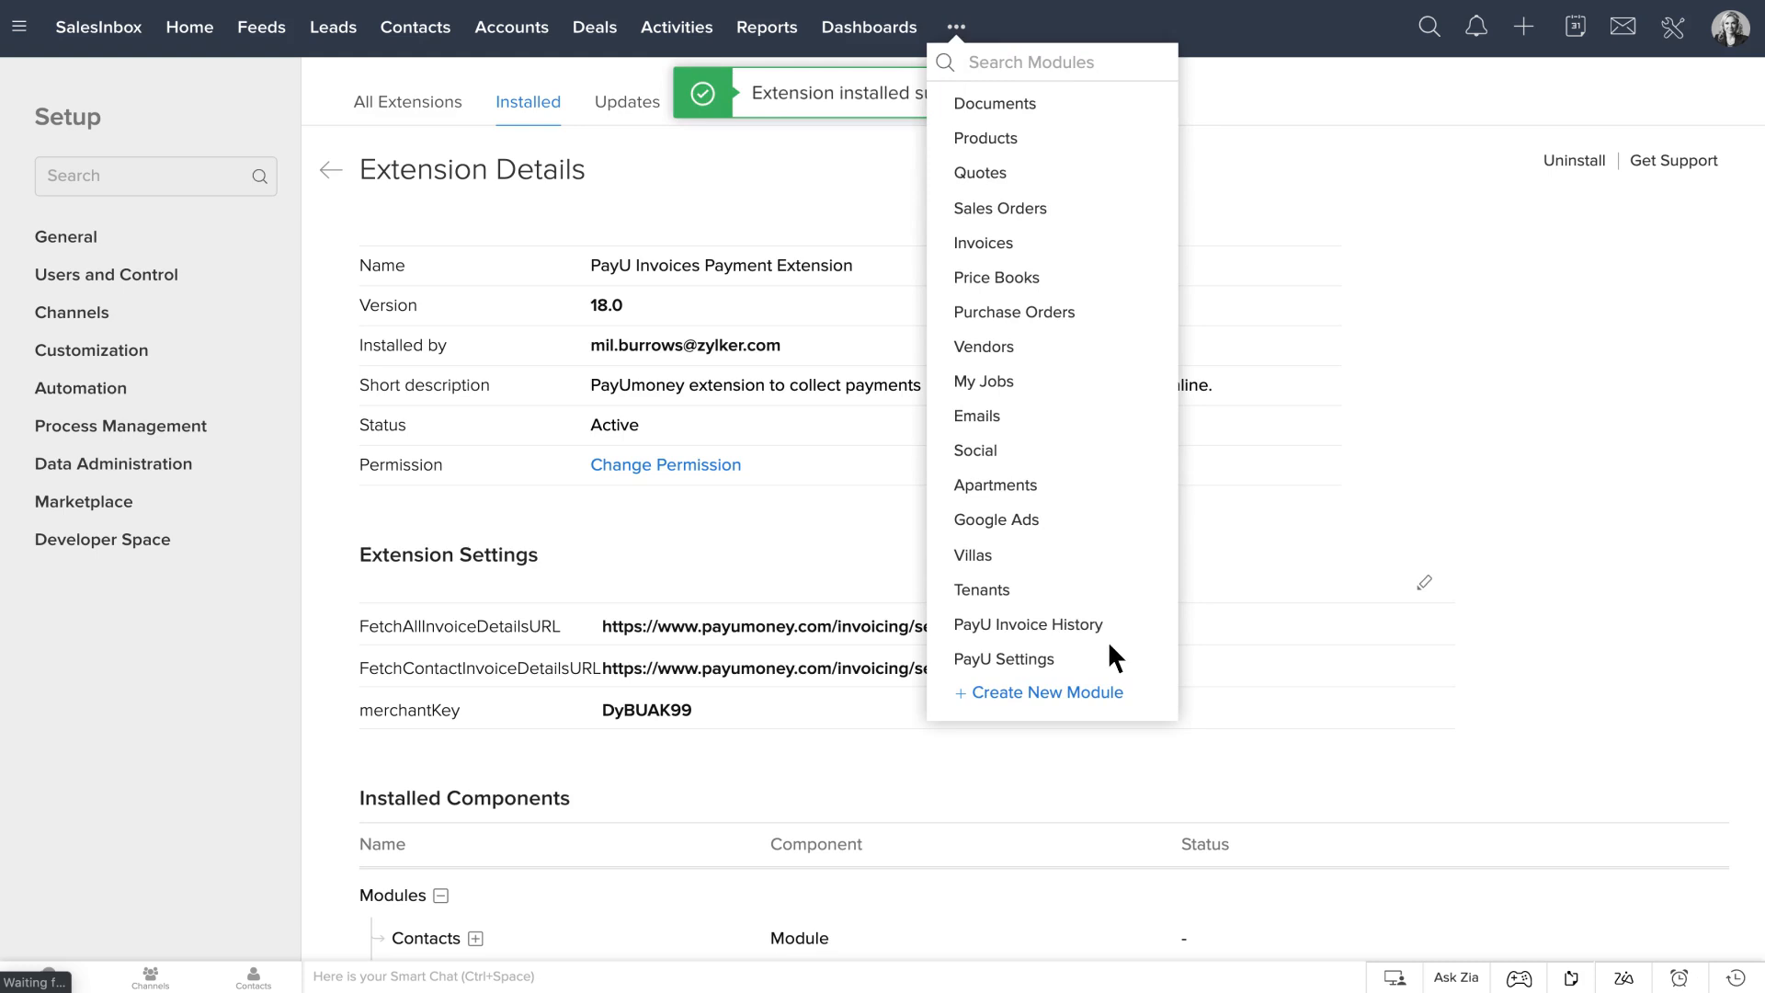
left_click(1004, 658)
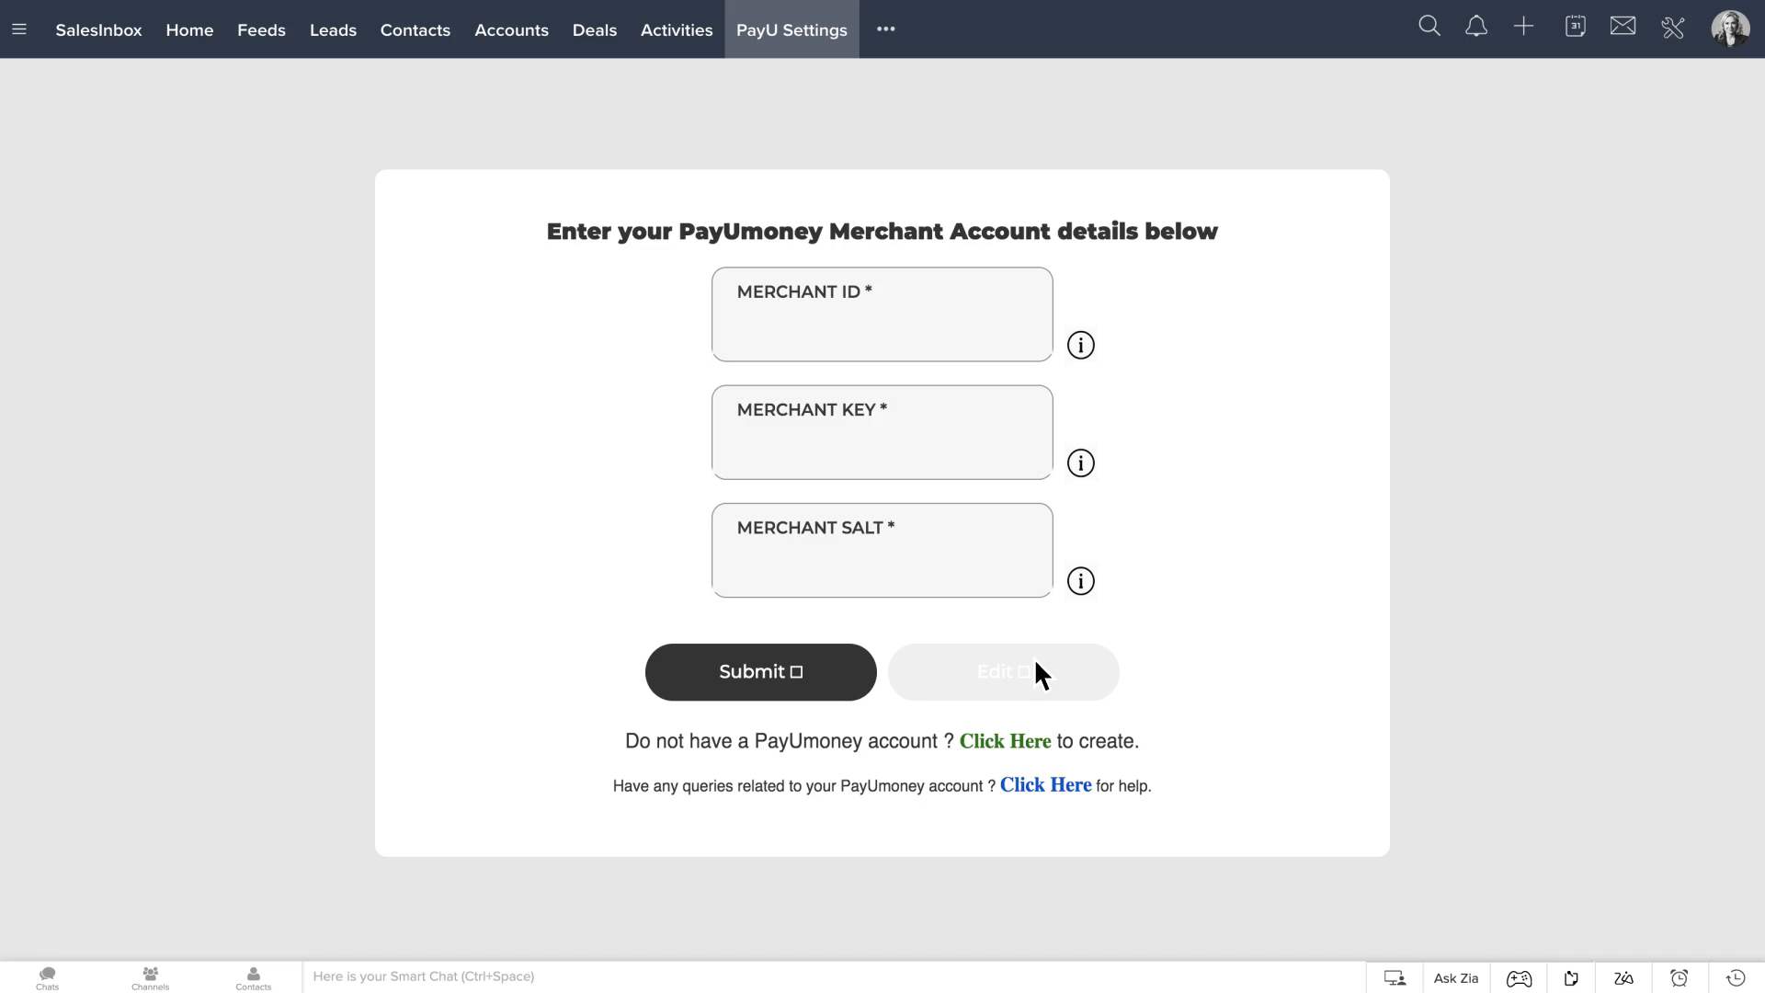
mouse_move(838, 351)
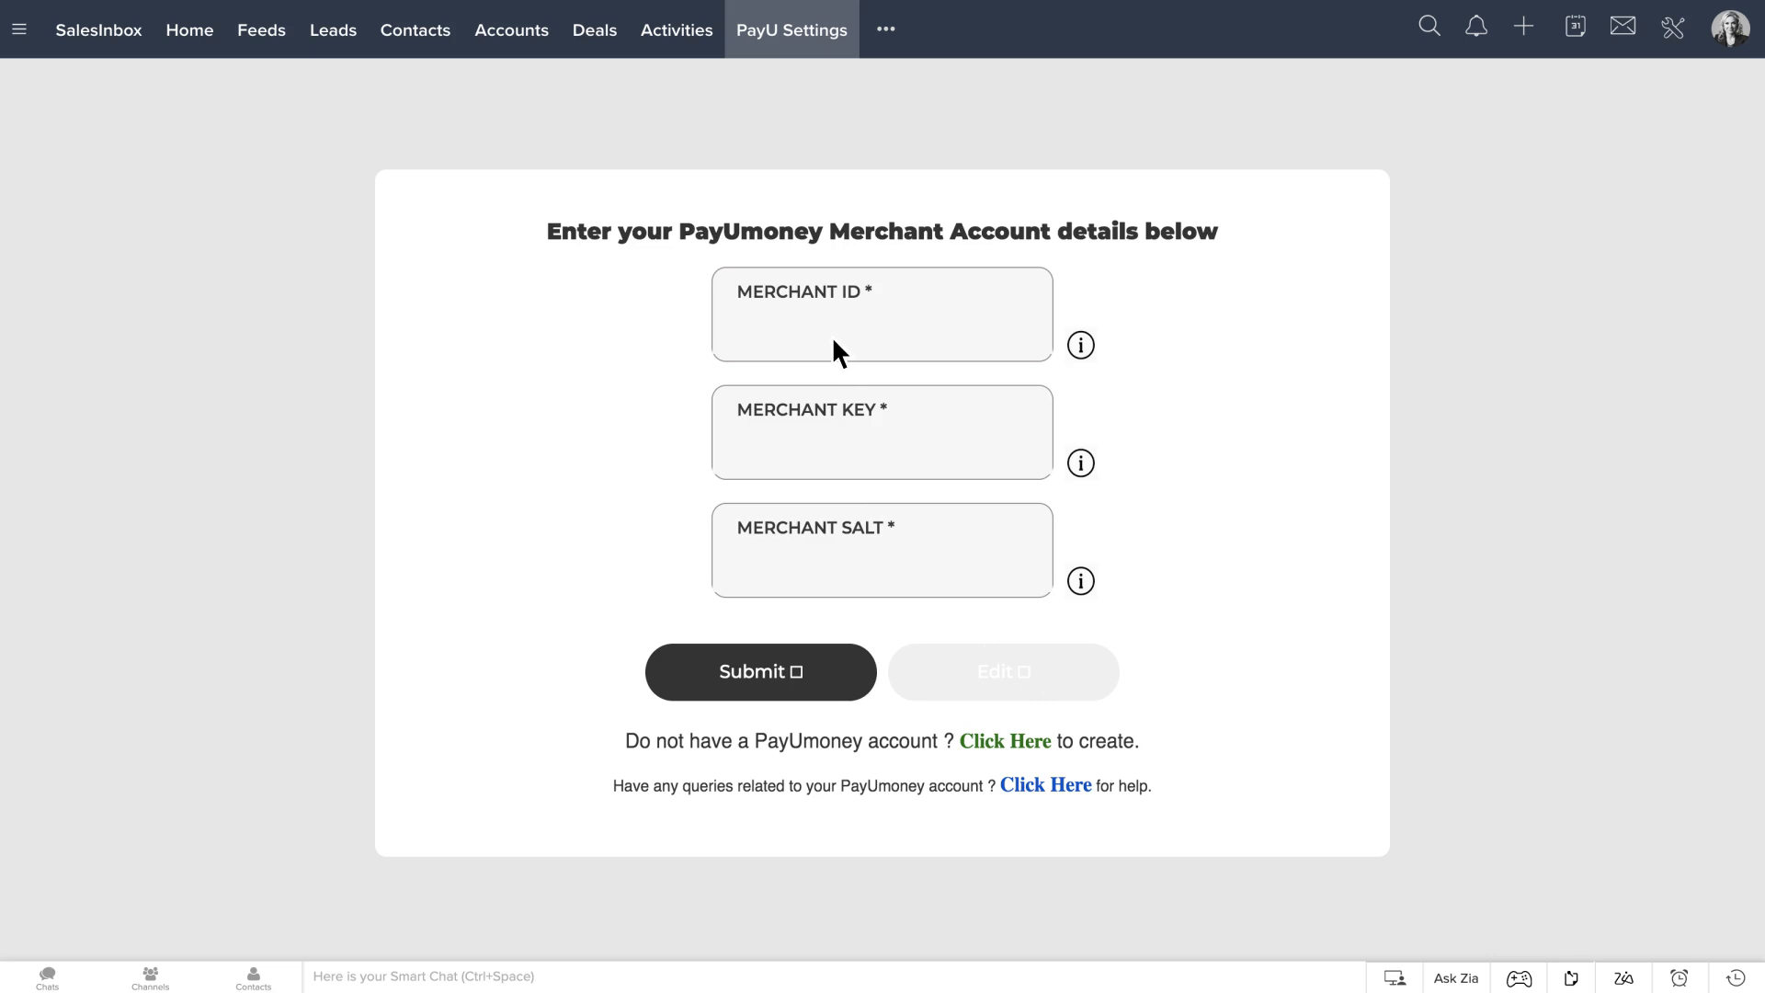
mouse_move(1003, 746)
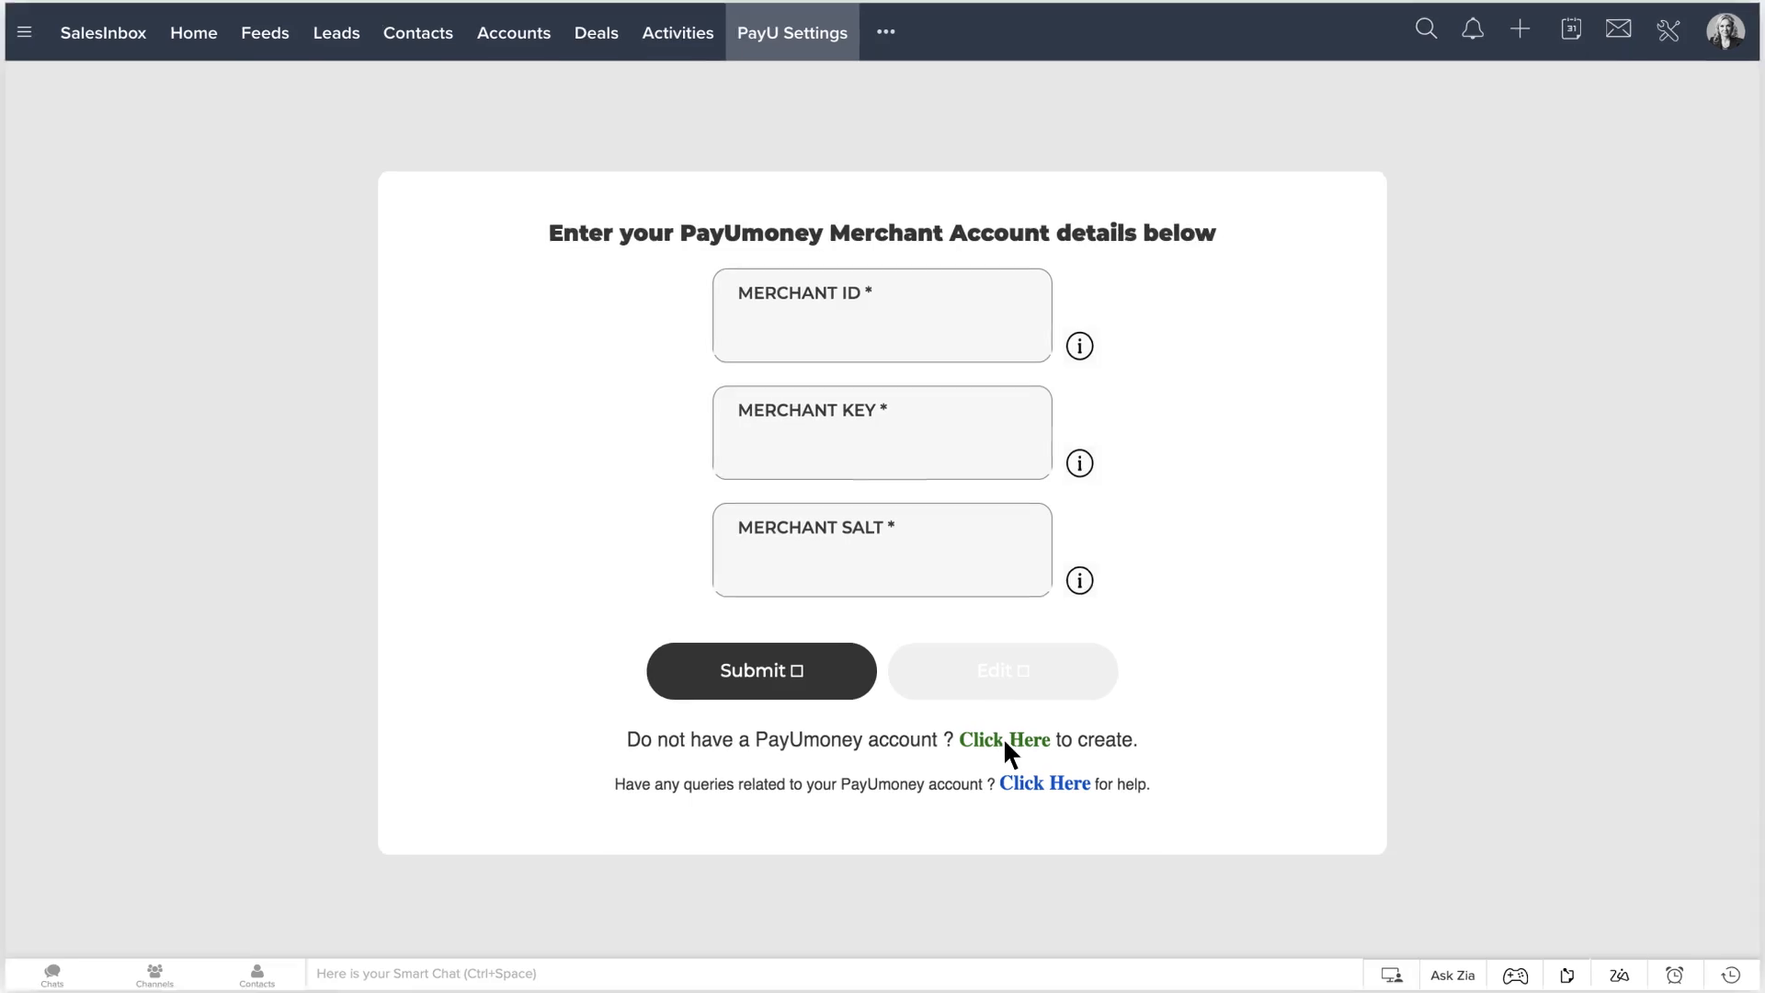
left_click(1003, 739)
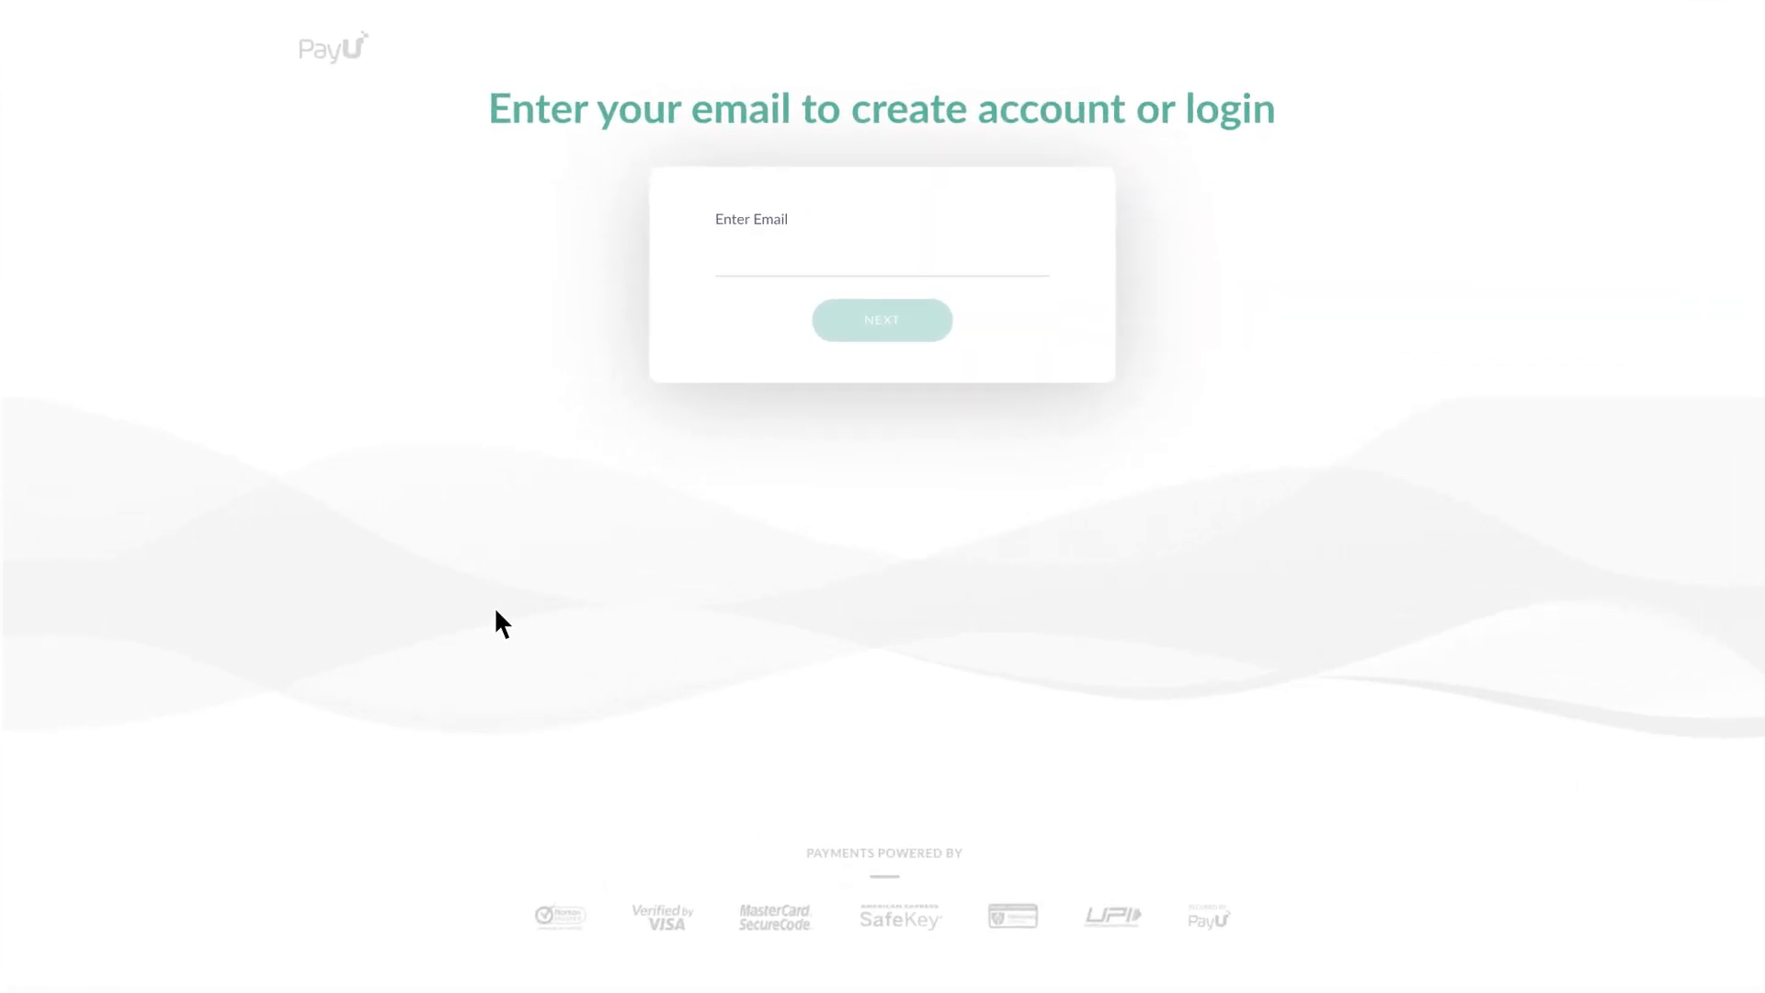
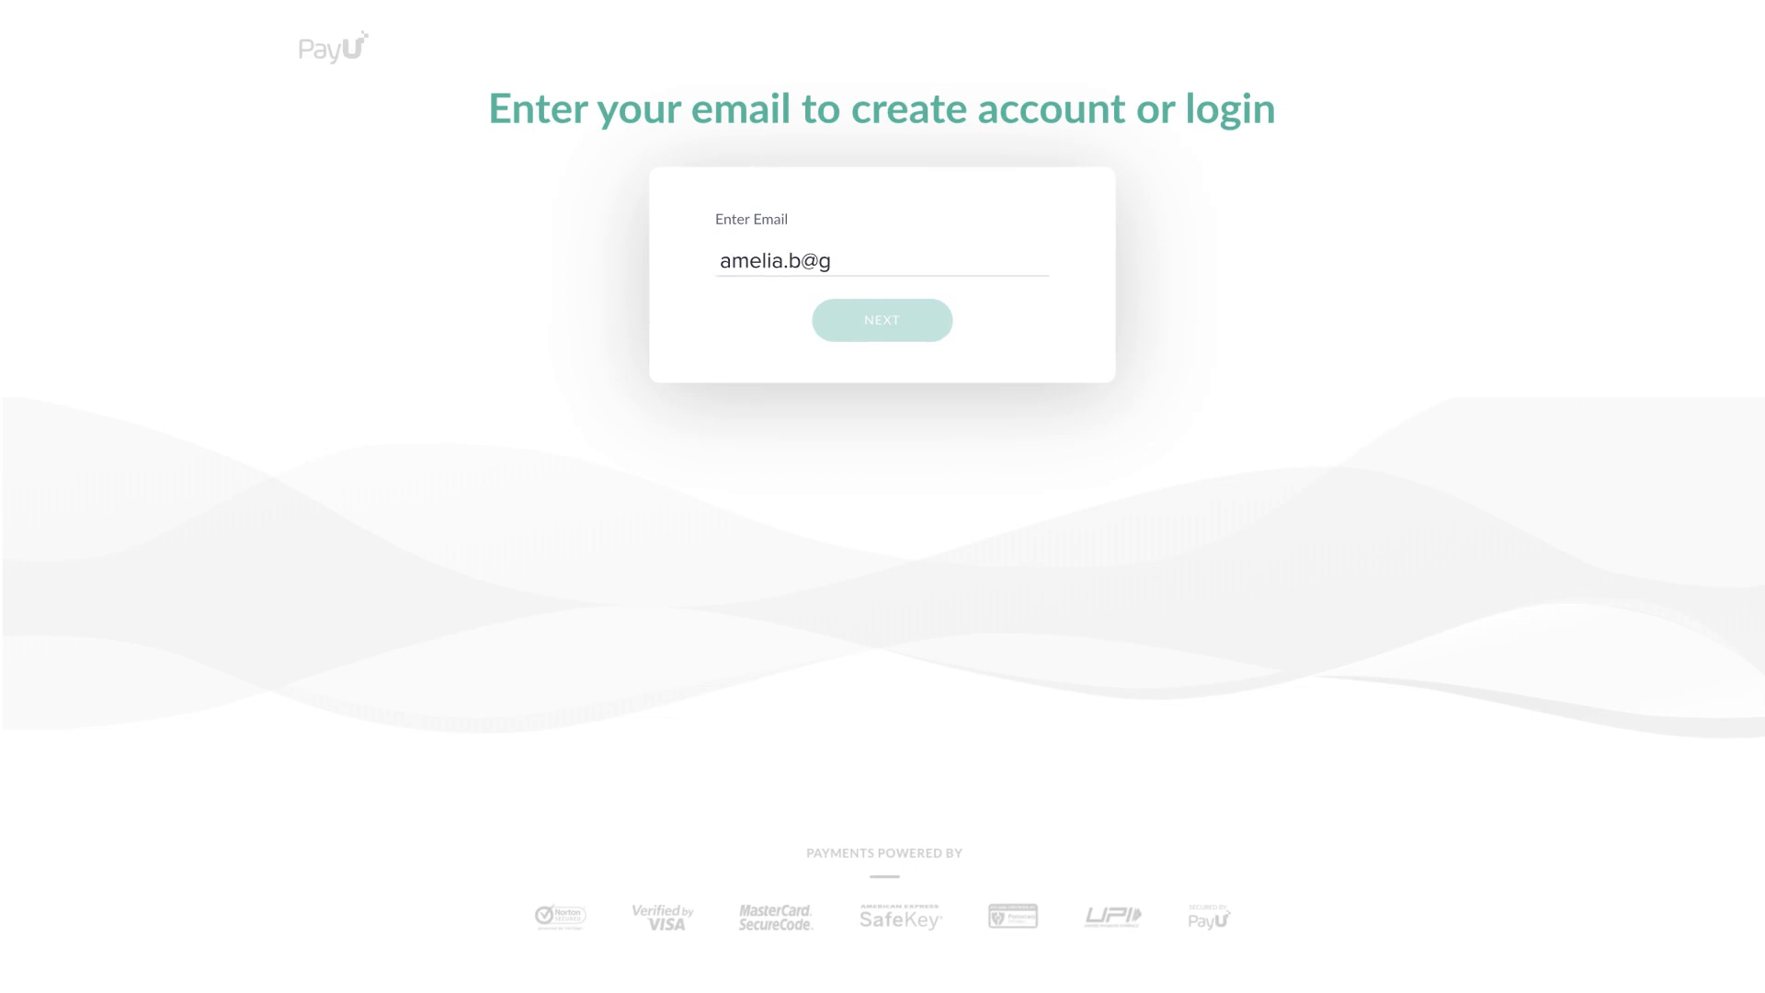
left_click(881, 320)
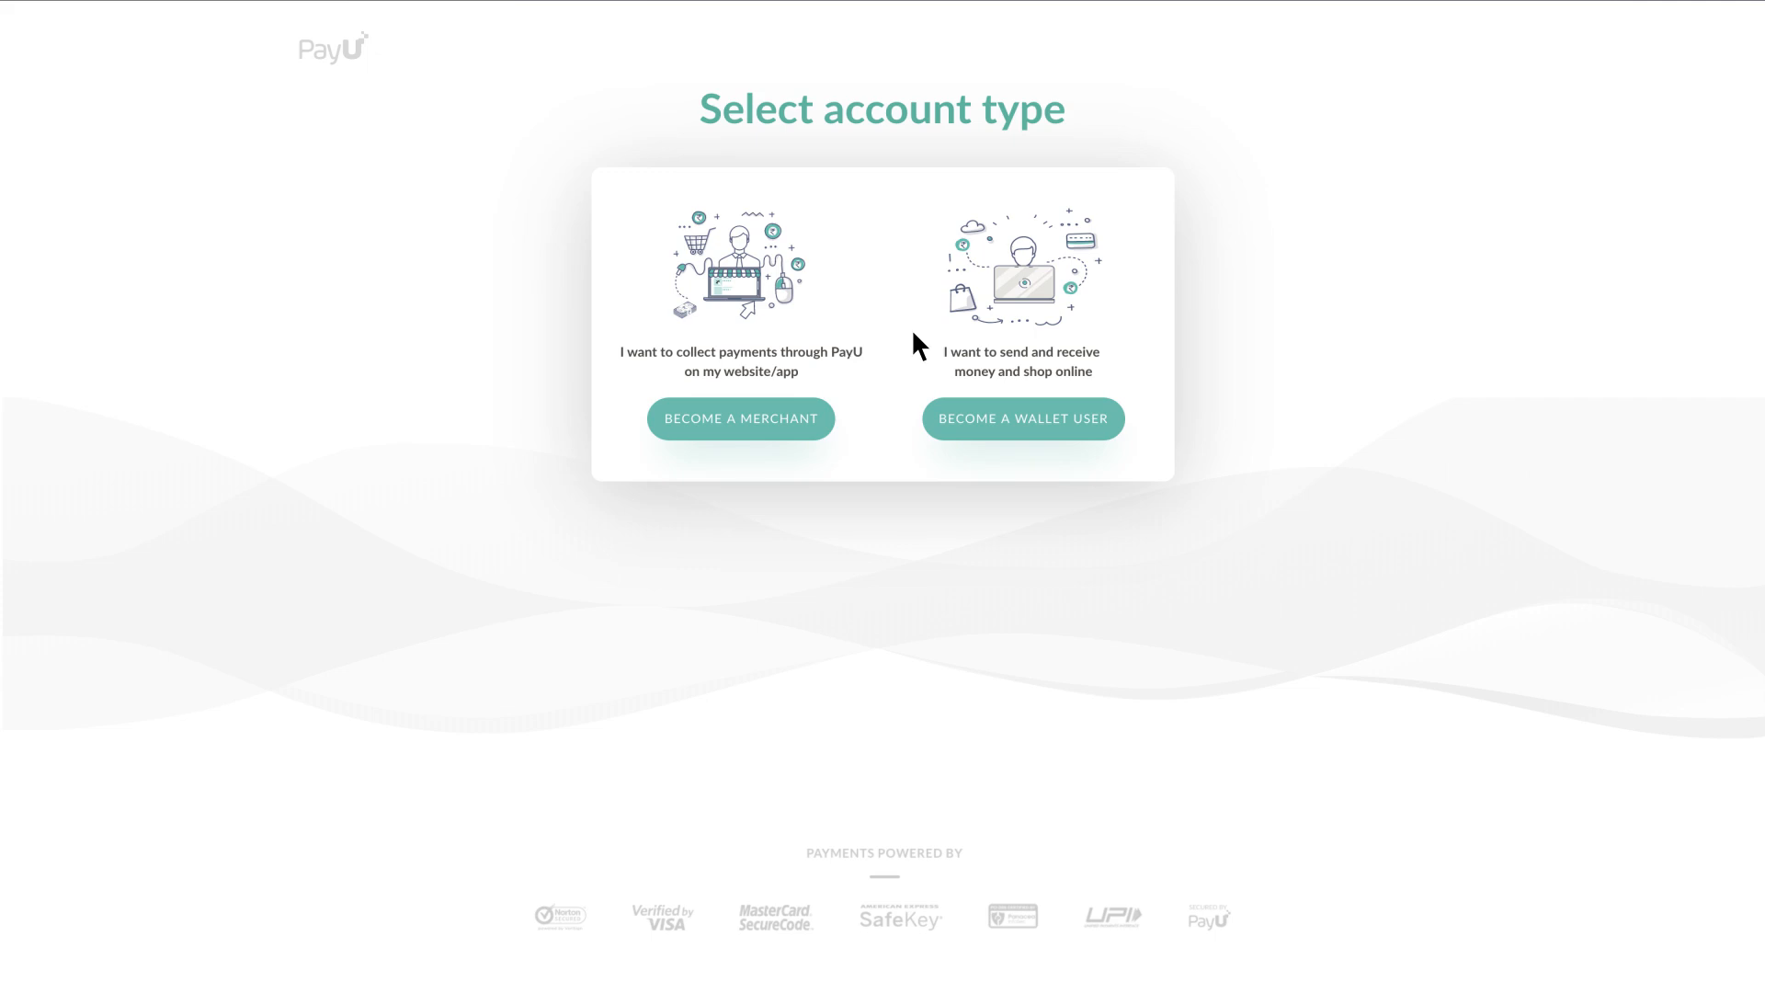
mouse_move(855, 419)
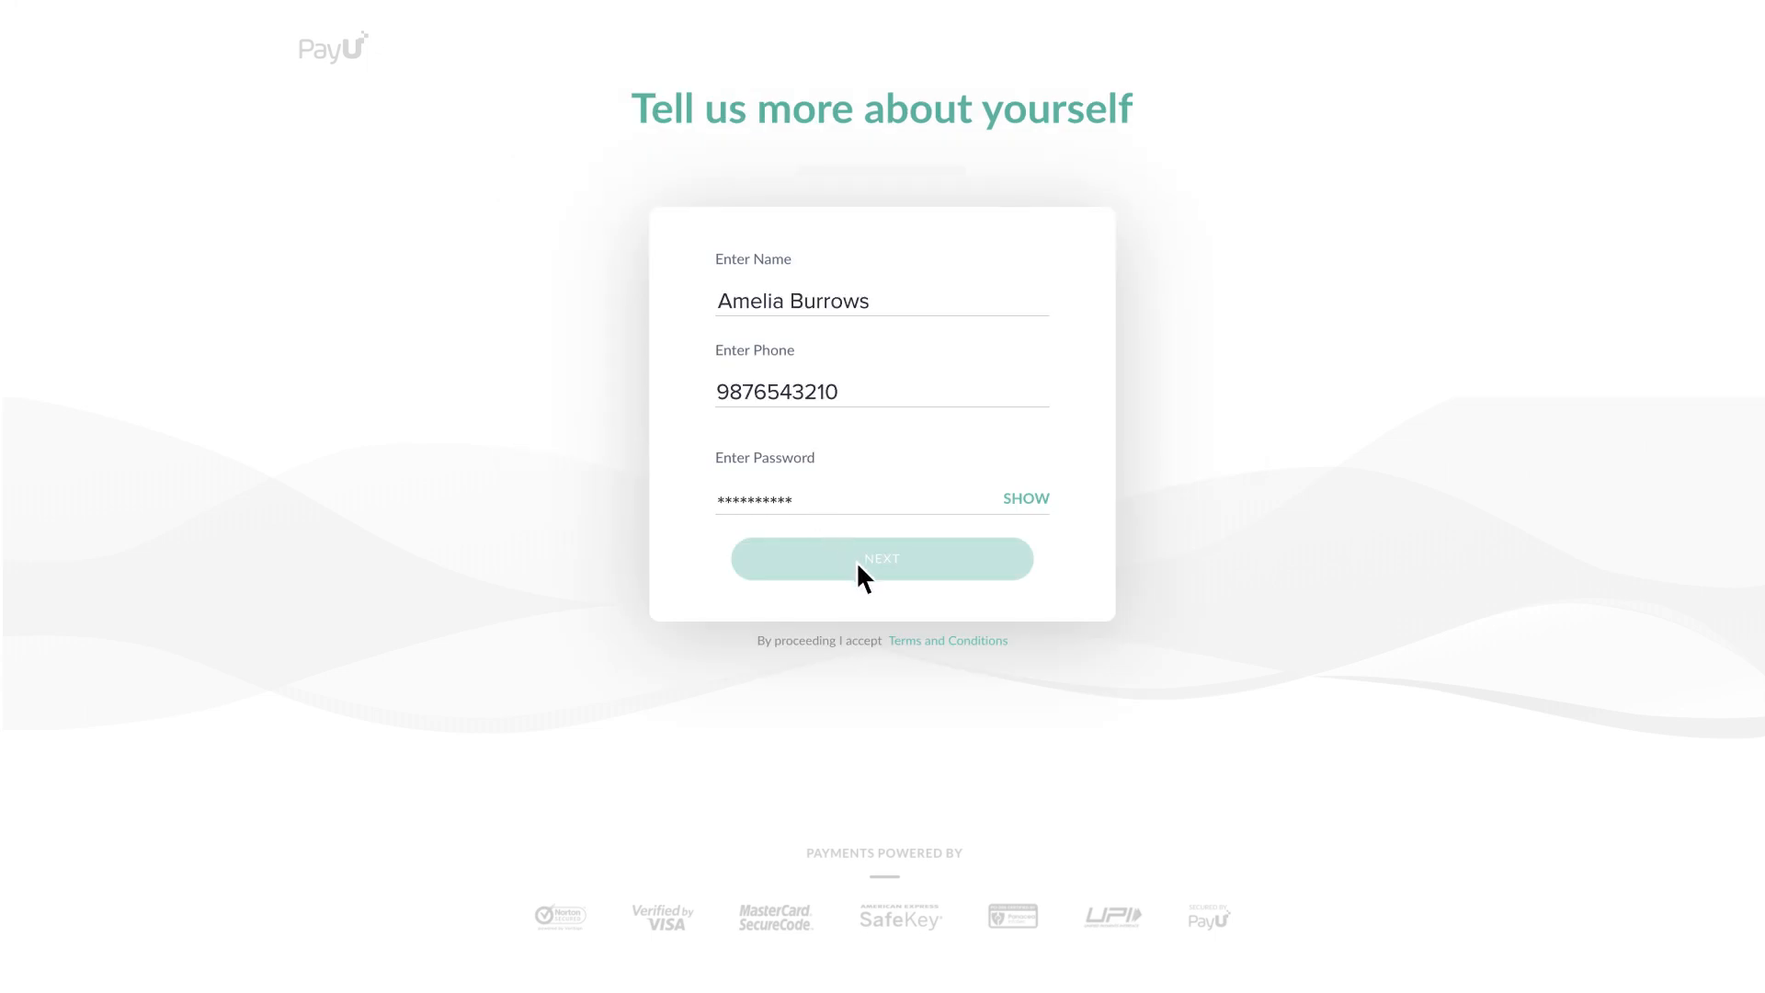
left_click(880, 559)
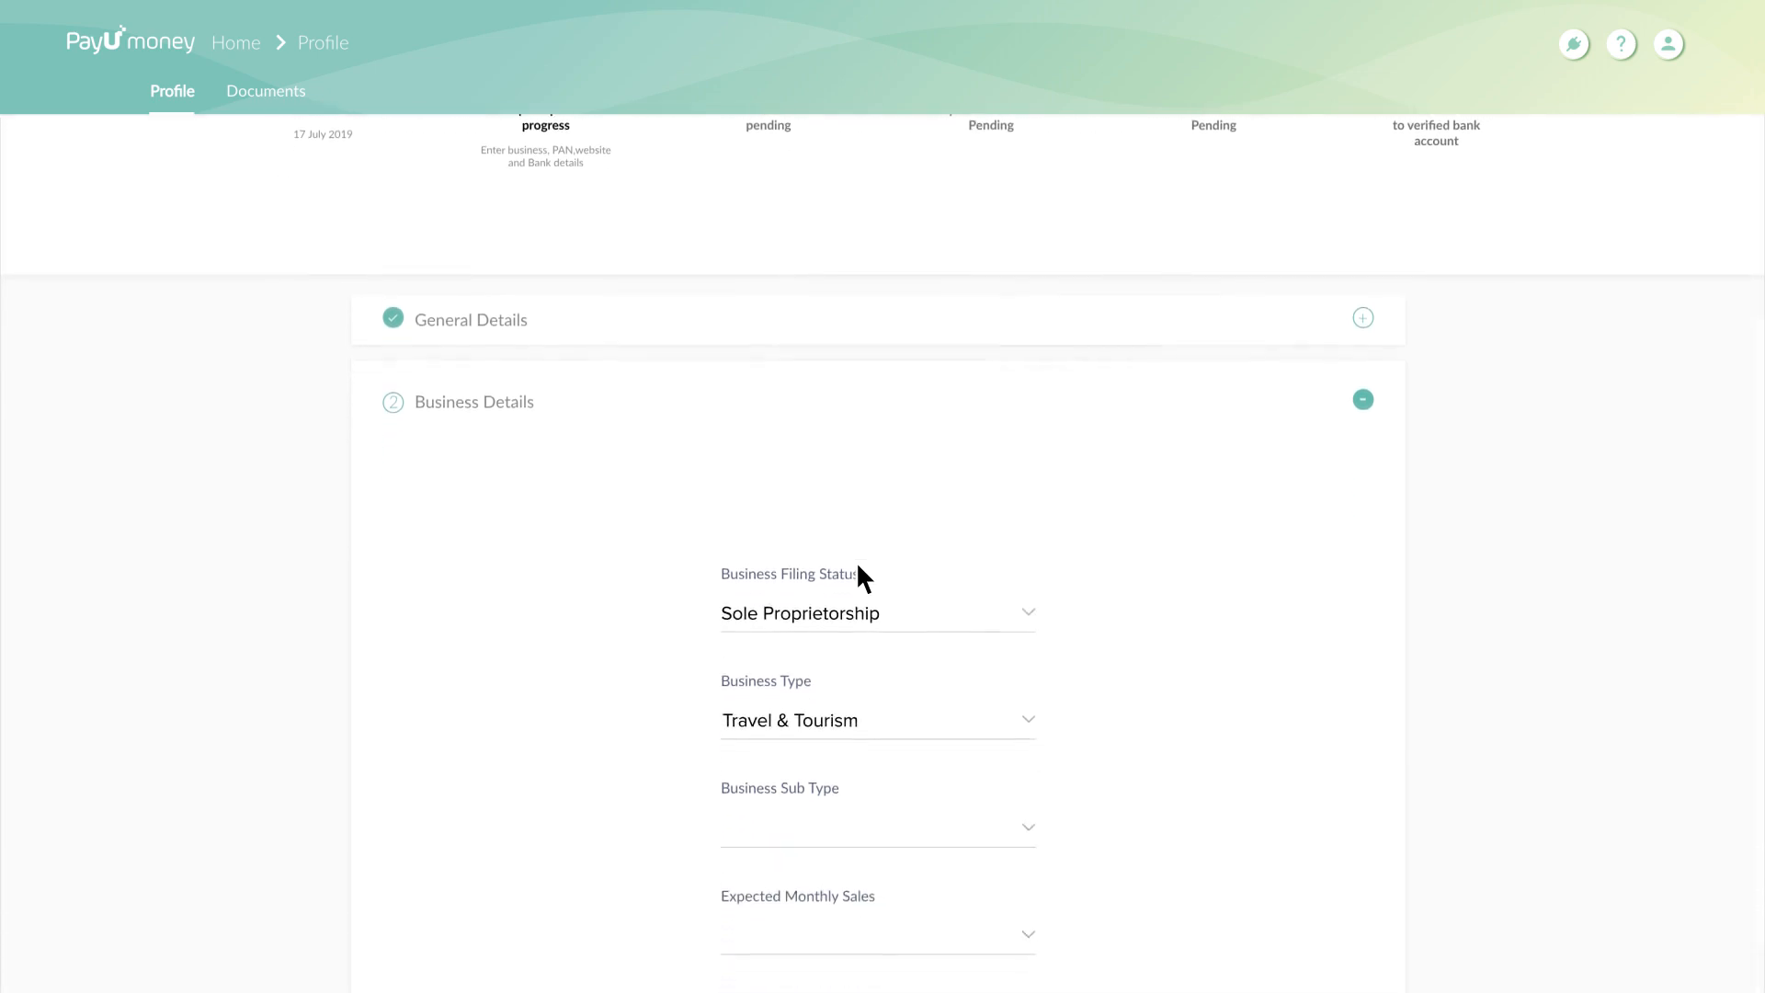
scroll("down", 3)
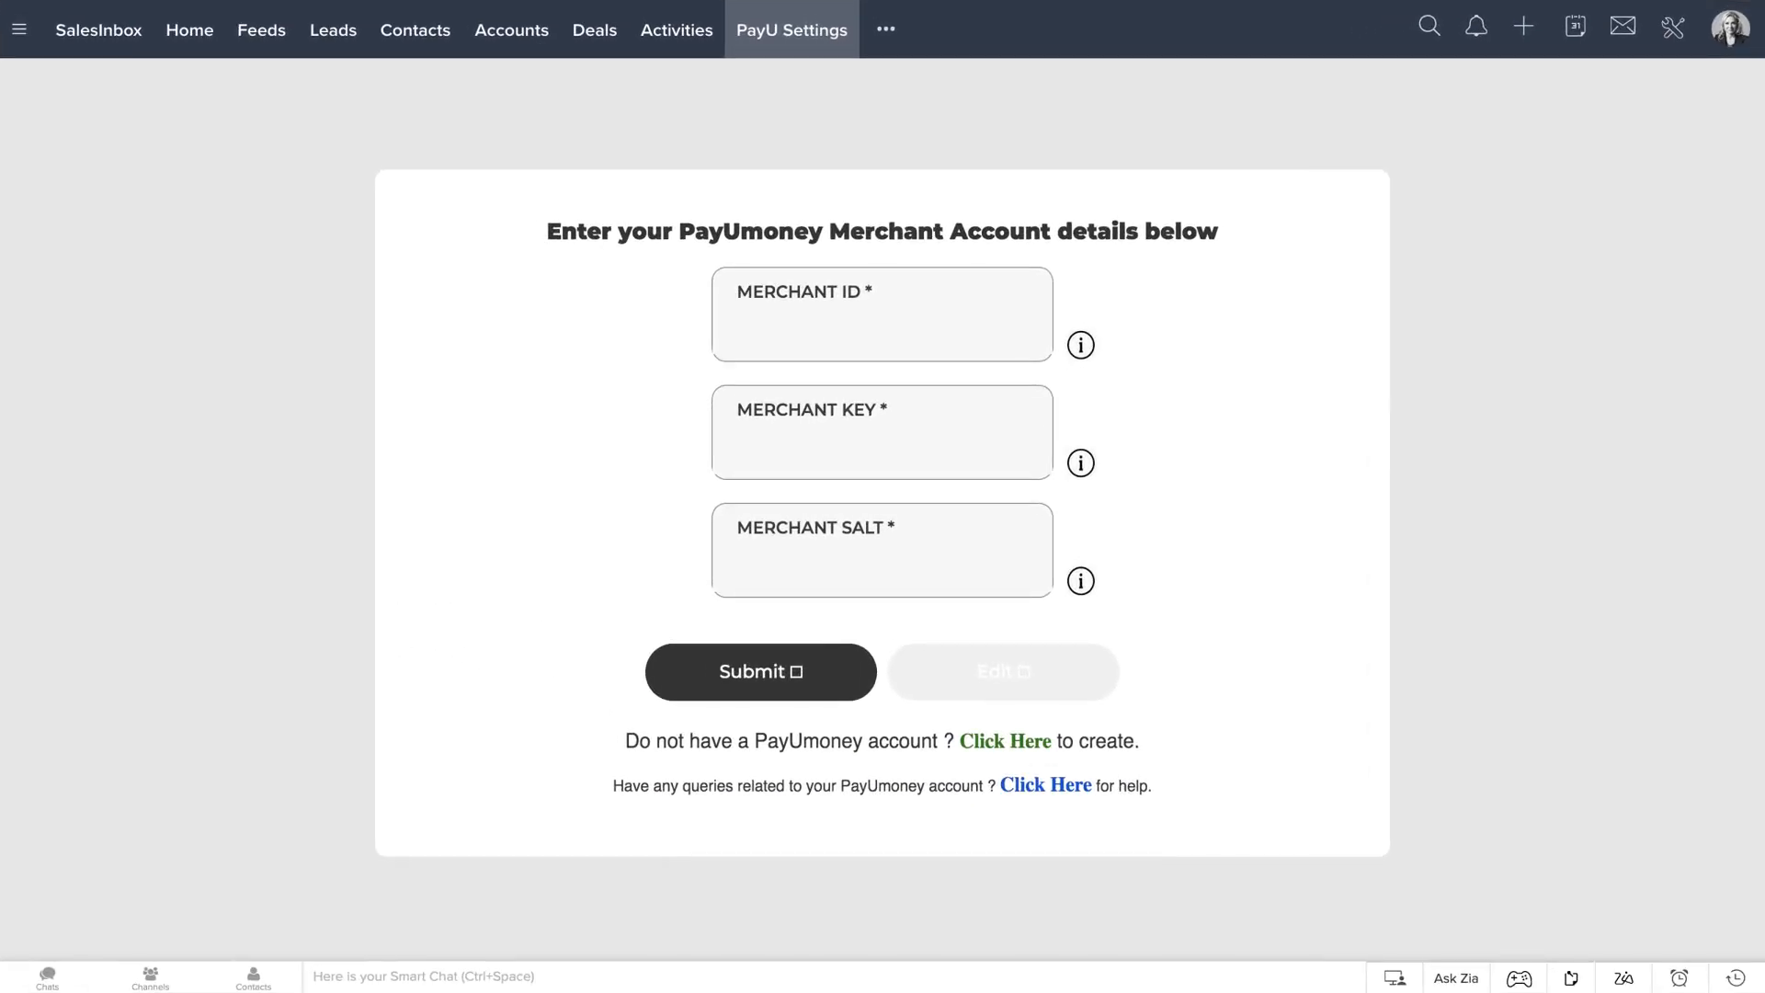
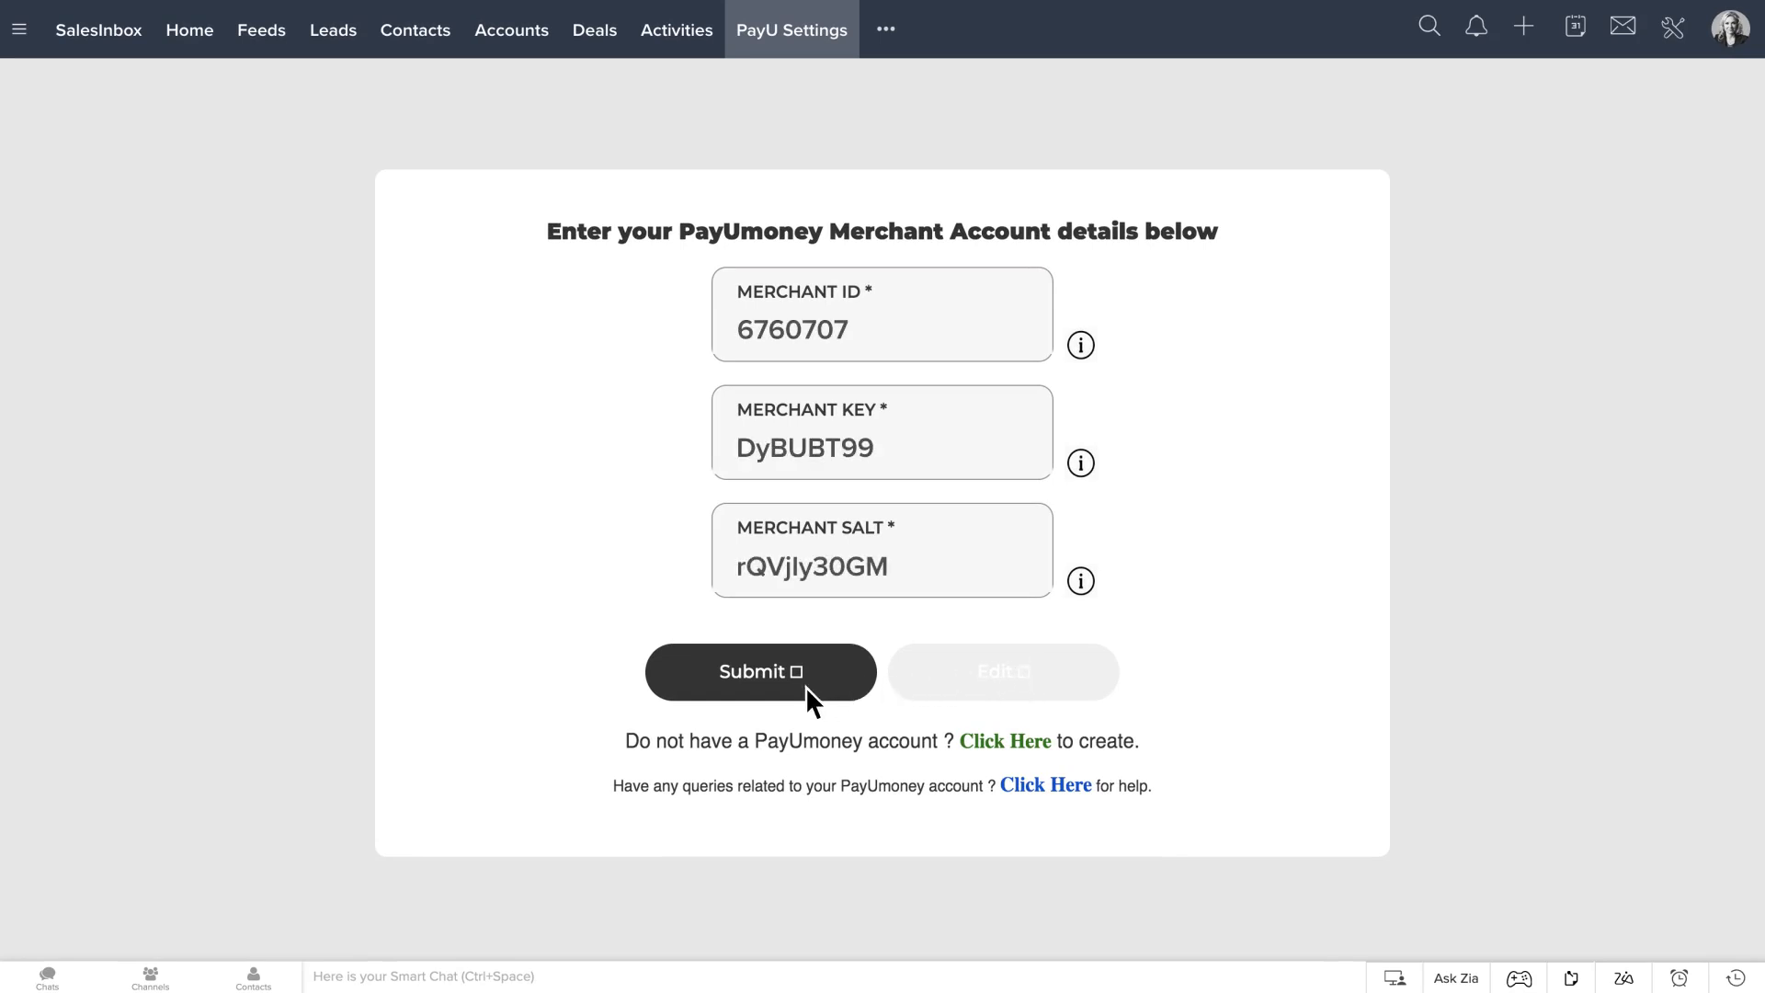
left_click(759, 673)
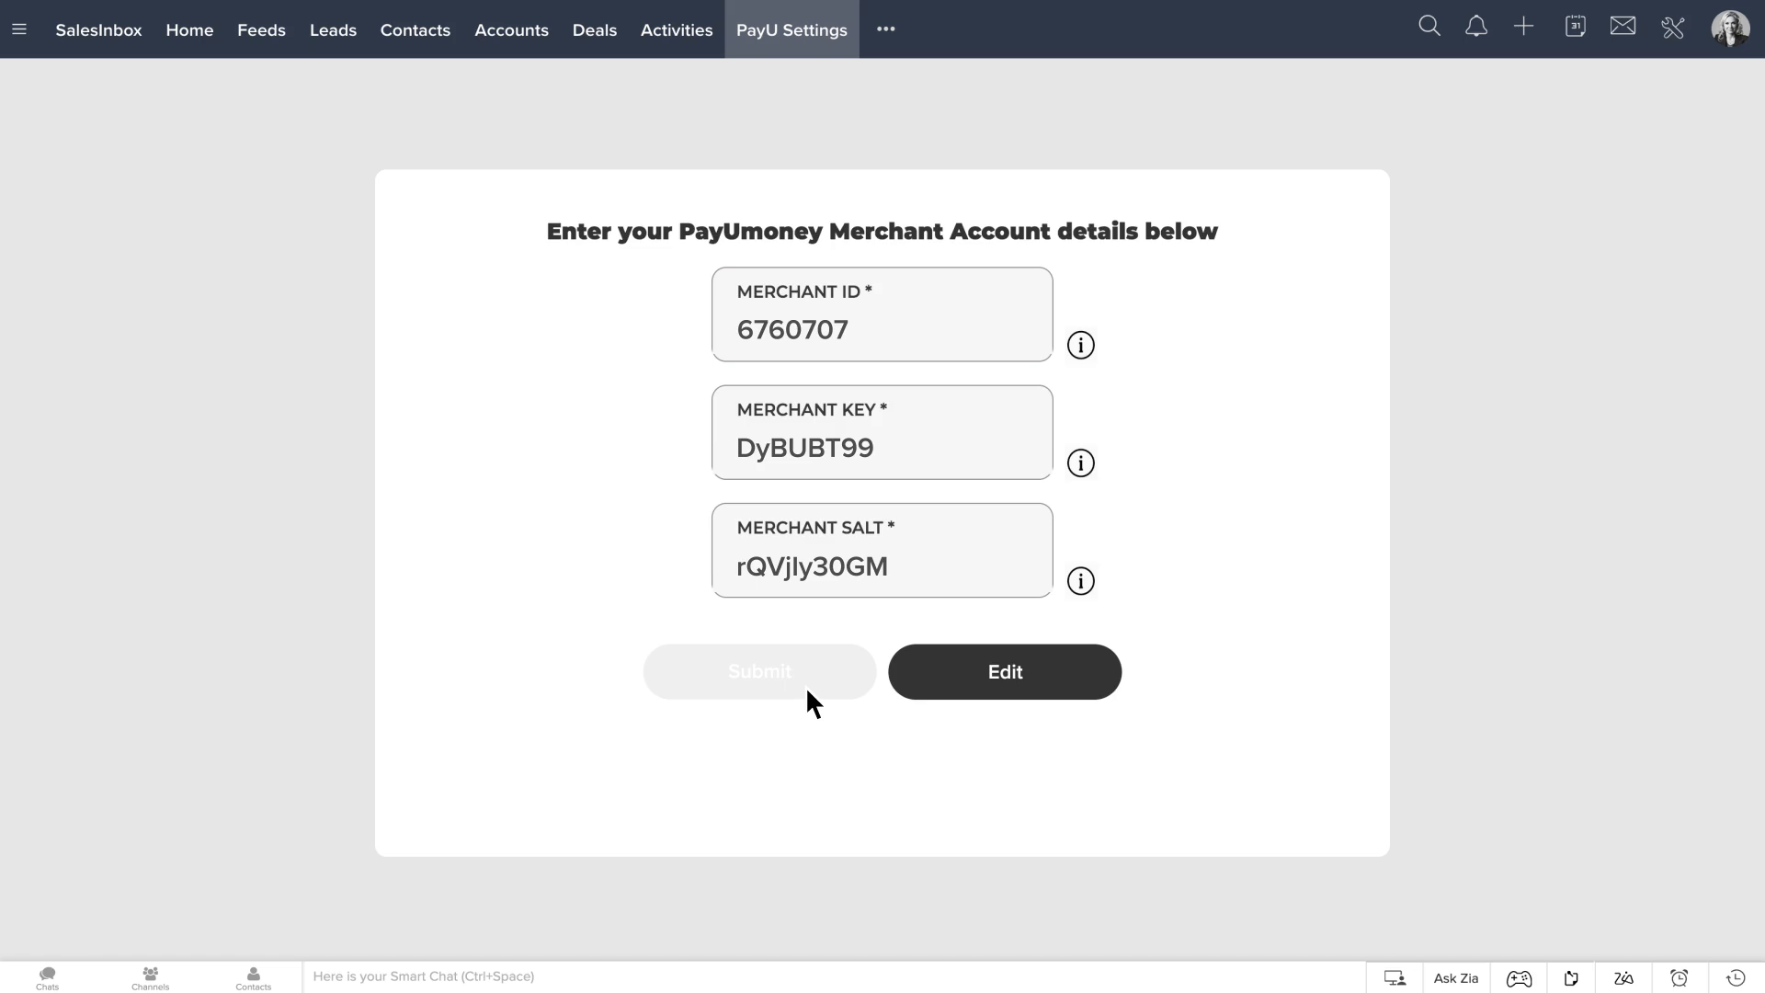
mouse_move(893, 61)
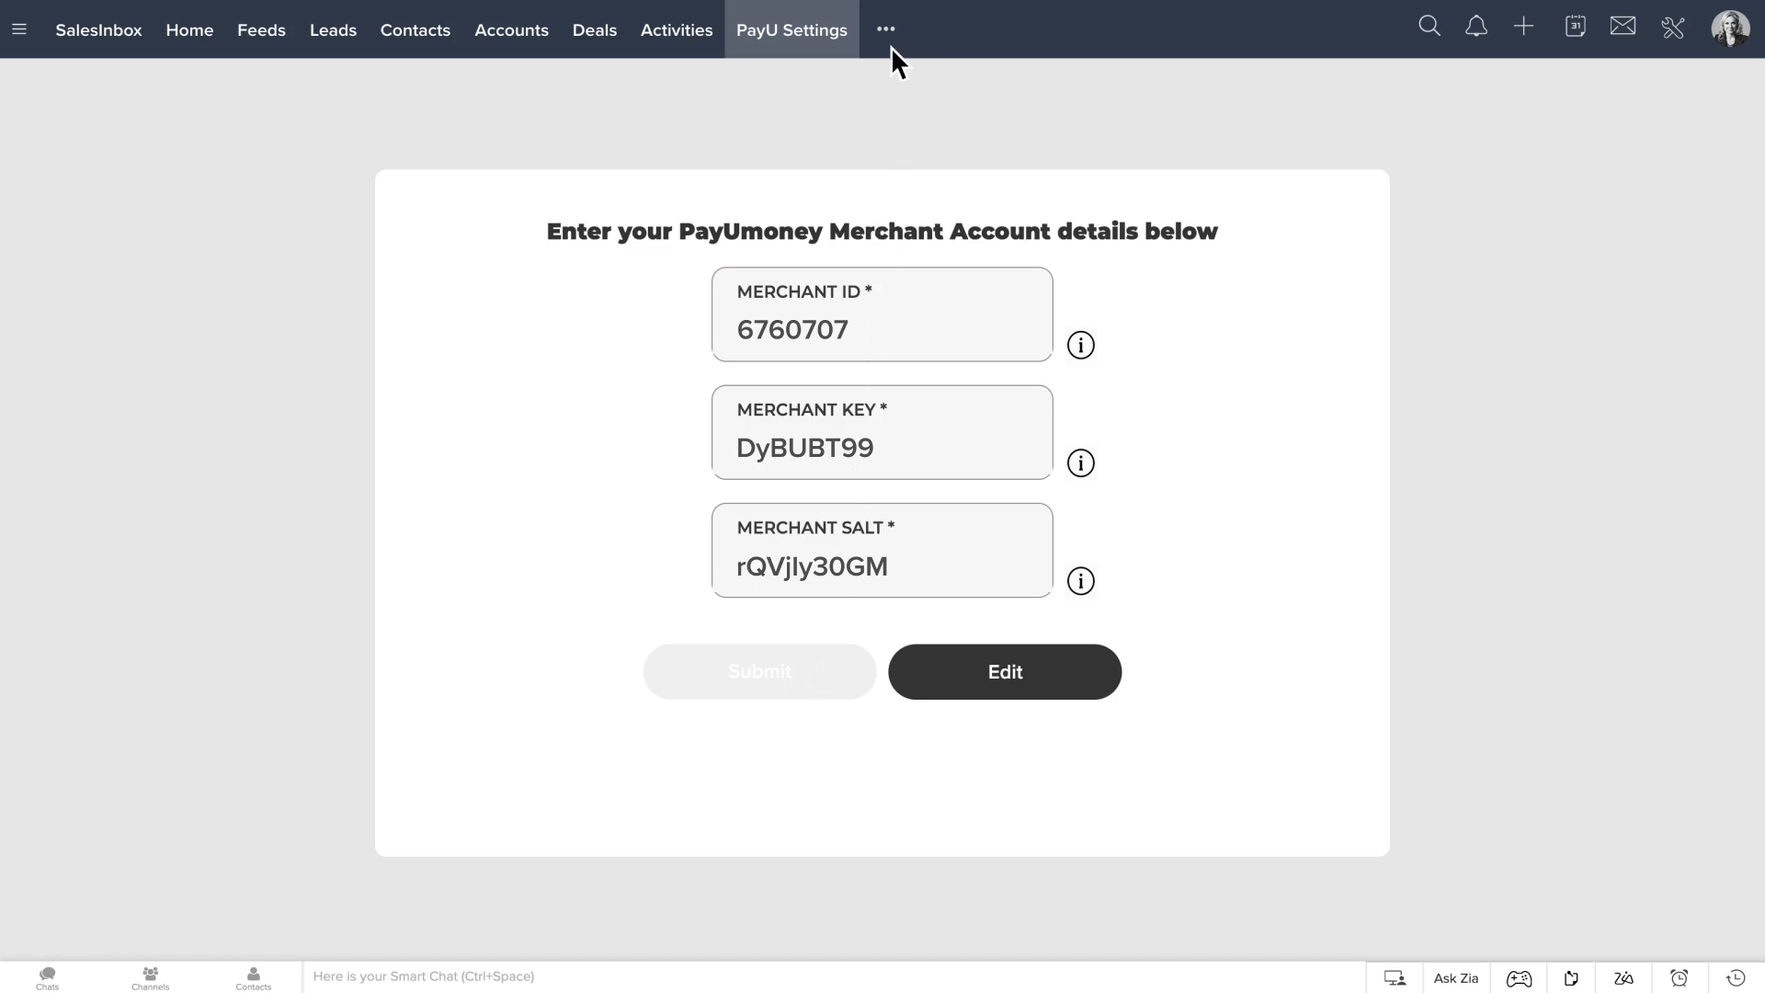
- View the GST Enterprise software invoice's PayU invoice number and Link Sent status
left_click(886, 30)
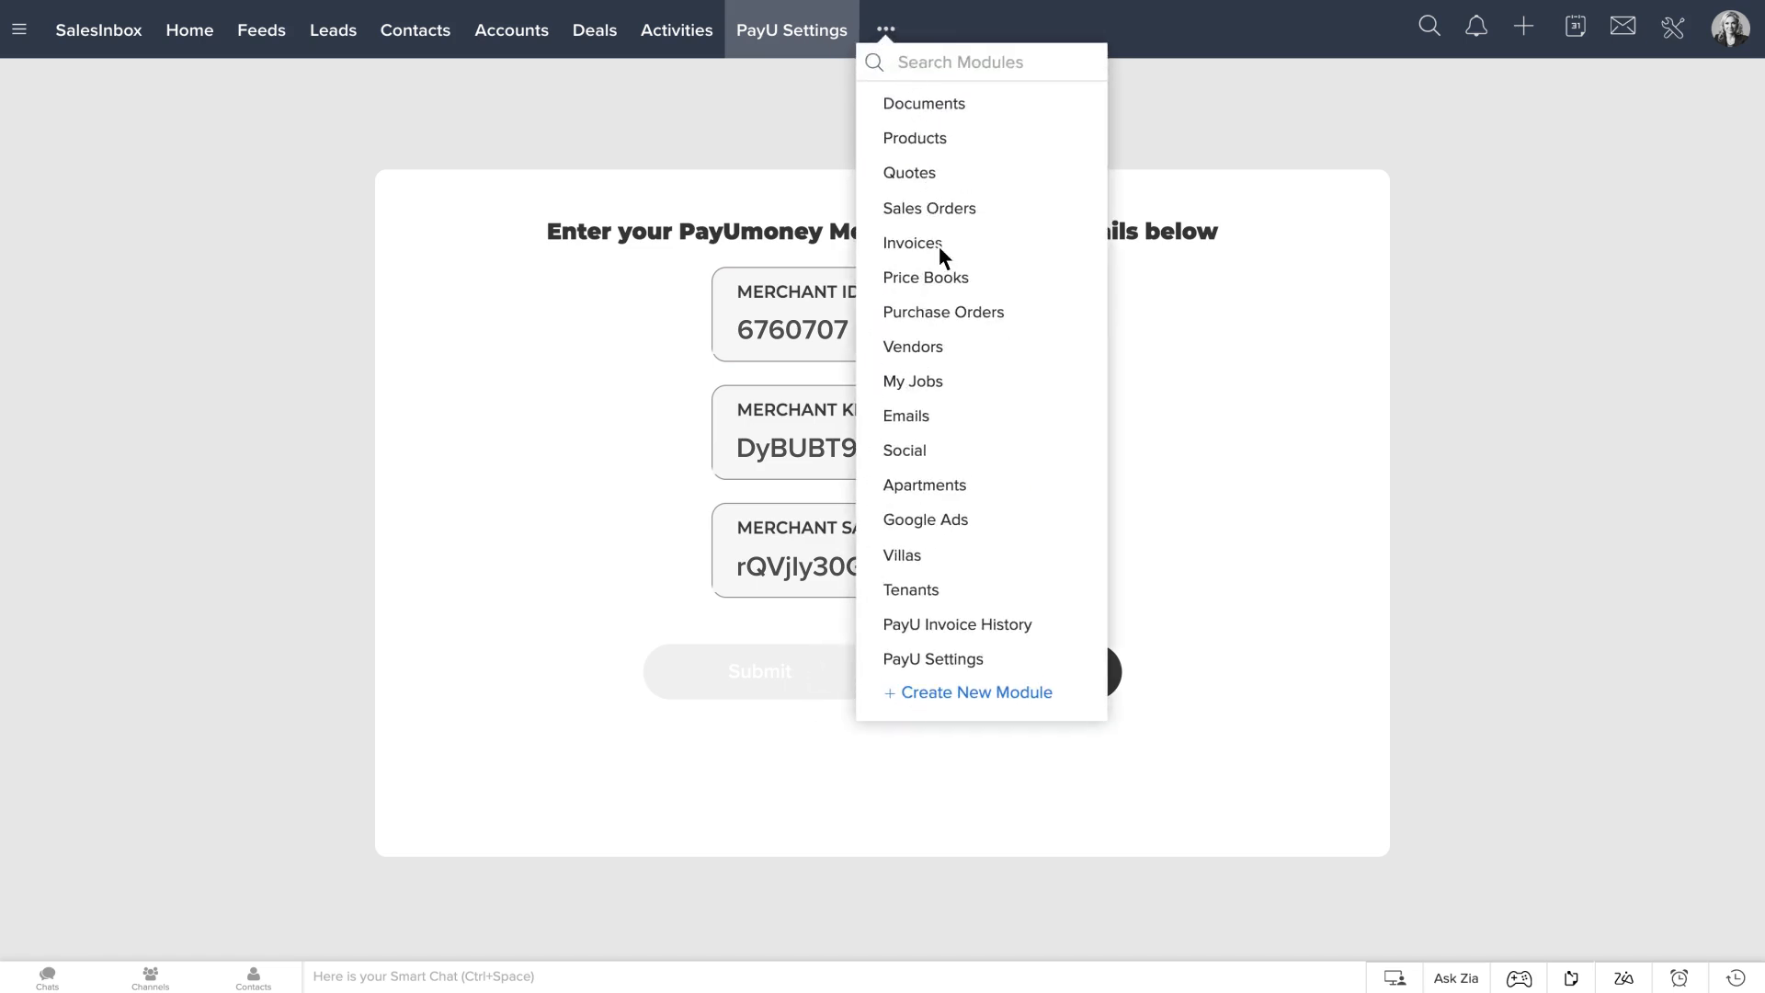
left_click(911, 243)
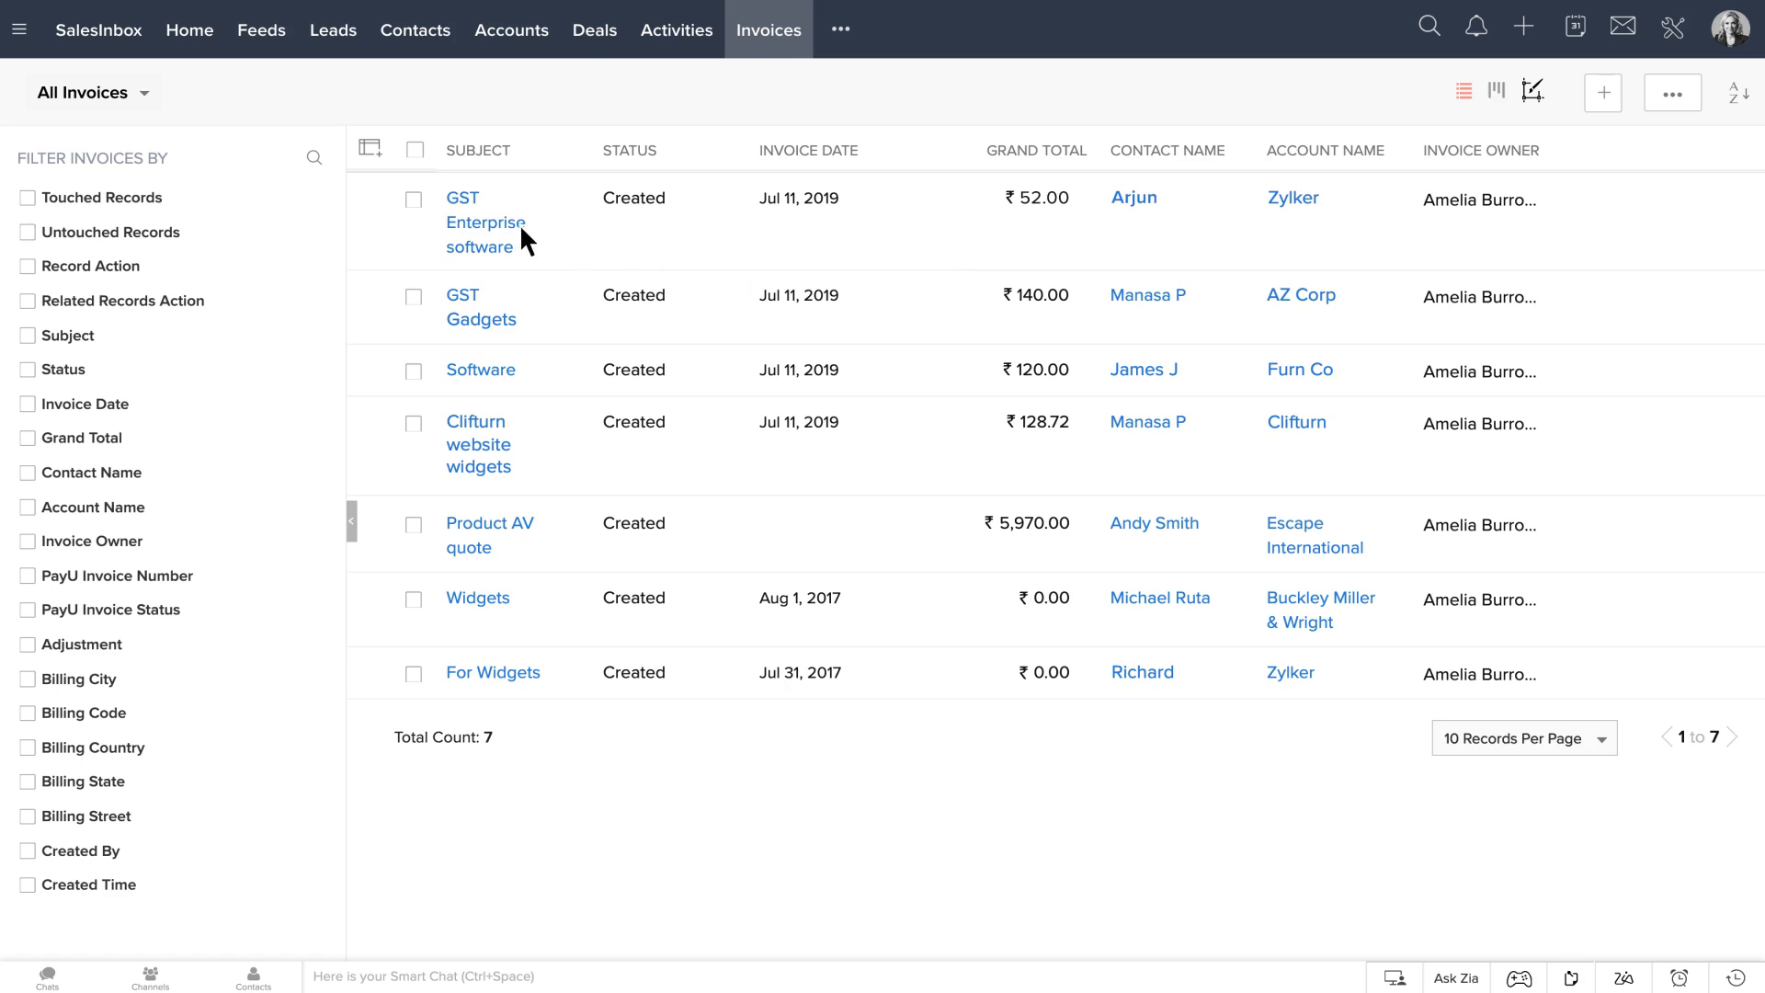
left_click(484, 222)
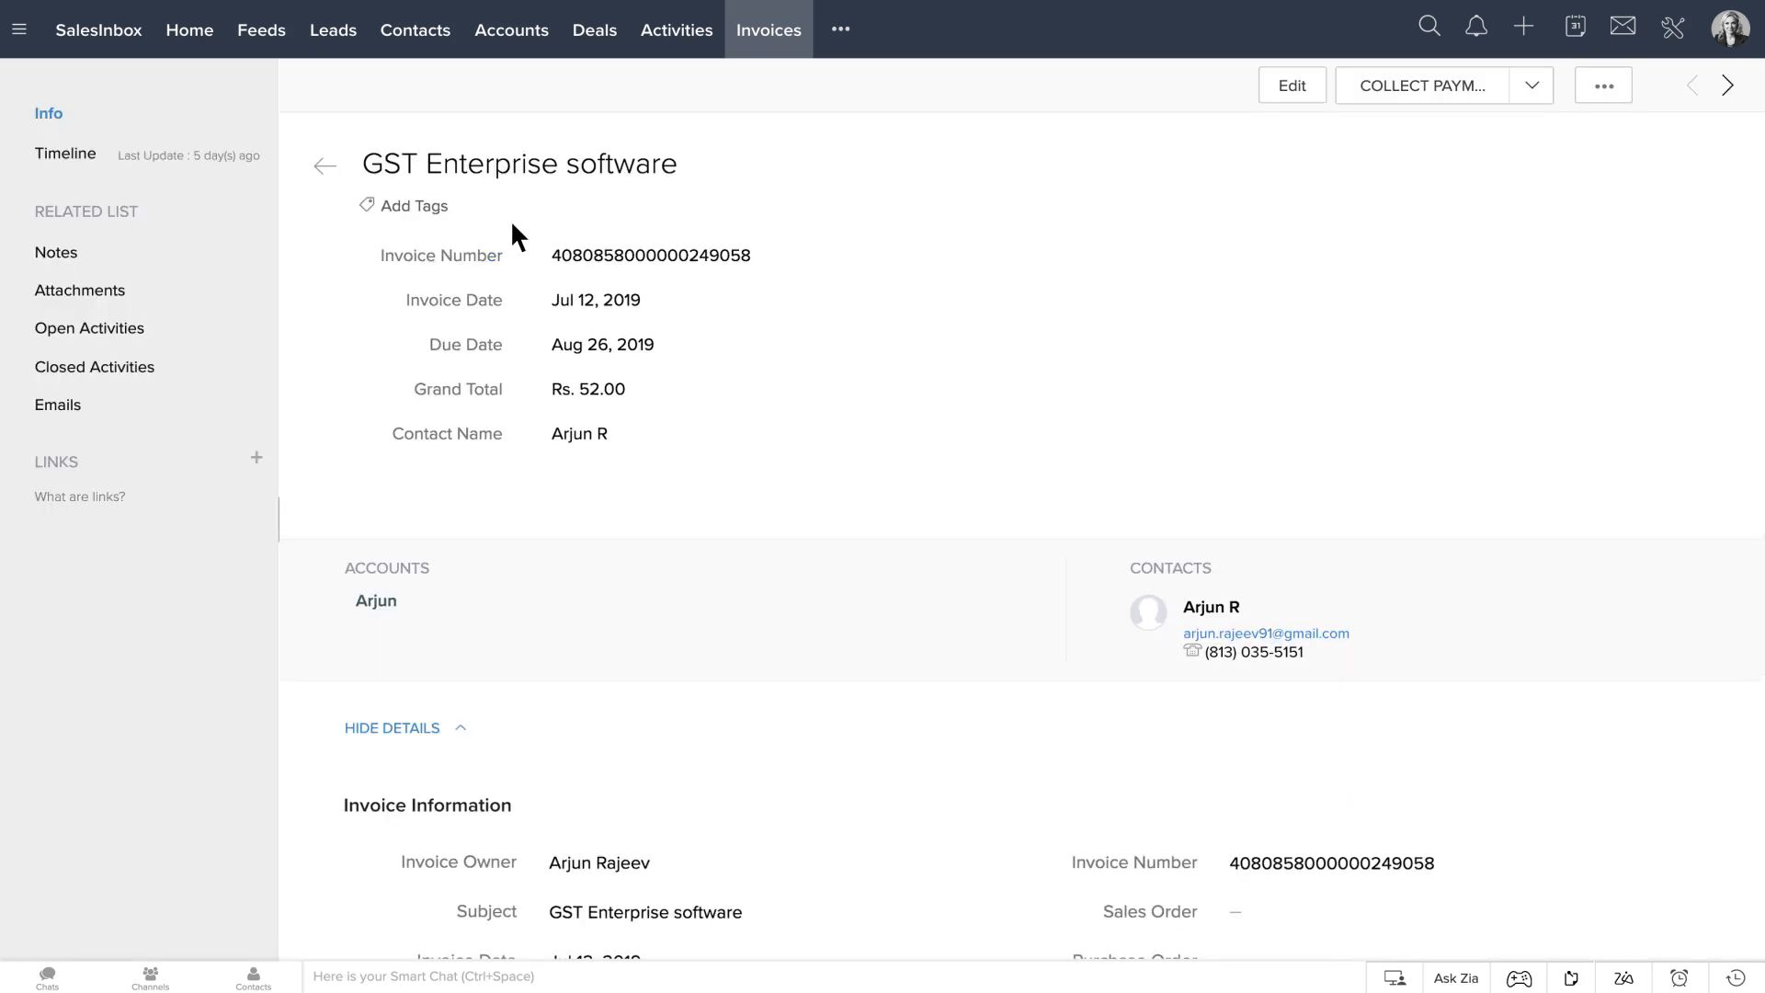
mouse_move(1450, 127)
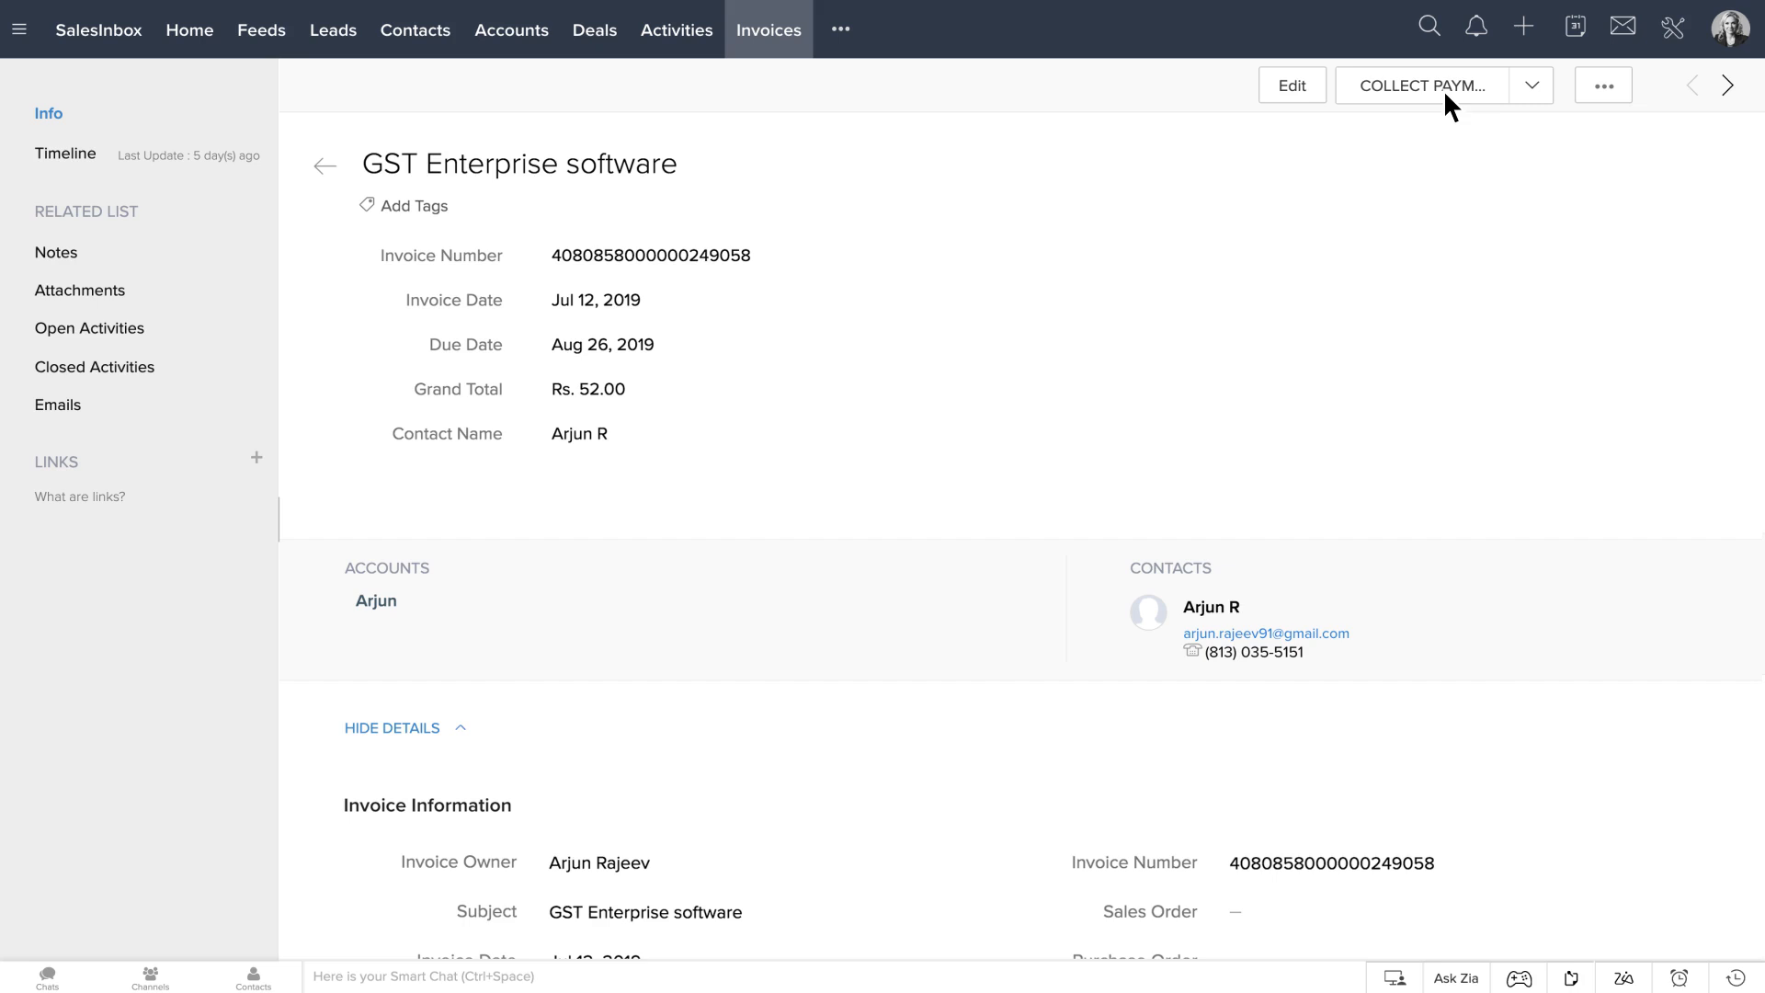
scroll("down", 3)
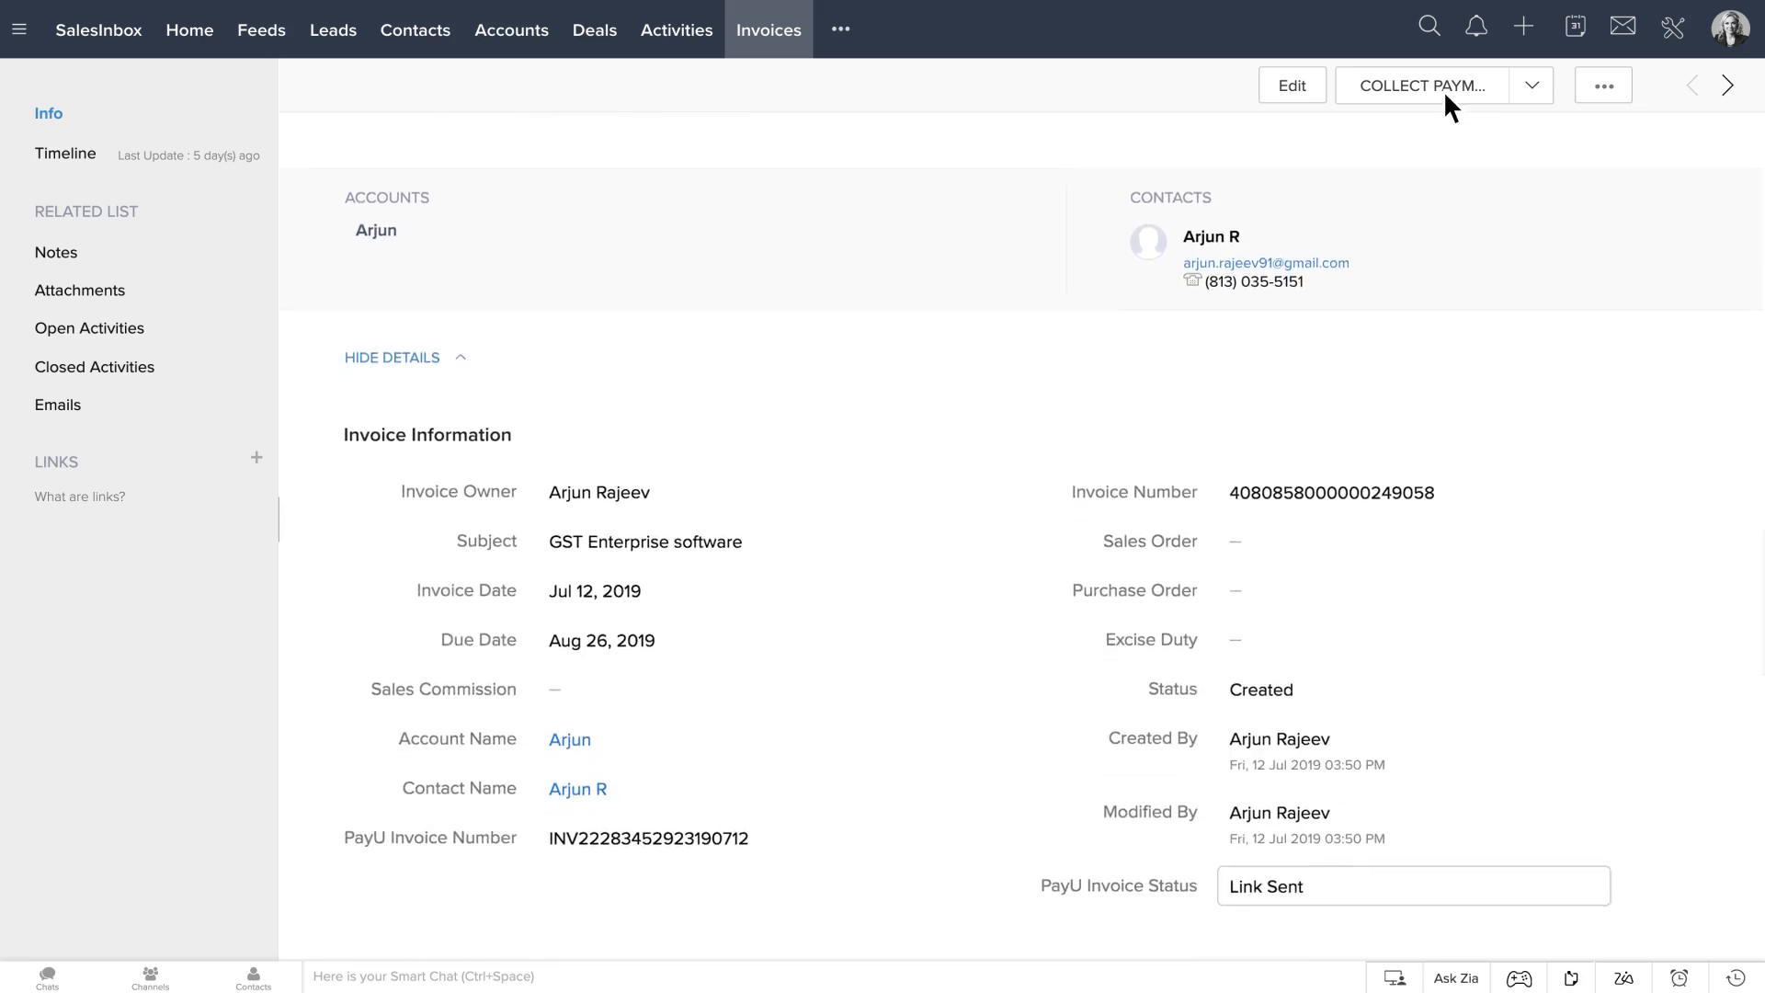
scroll("down", 3)
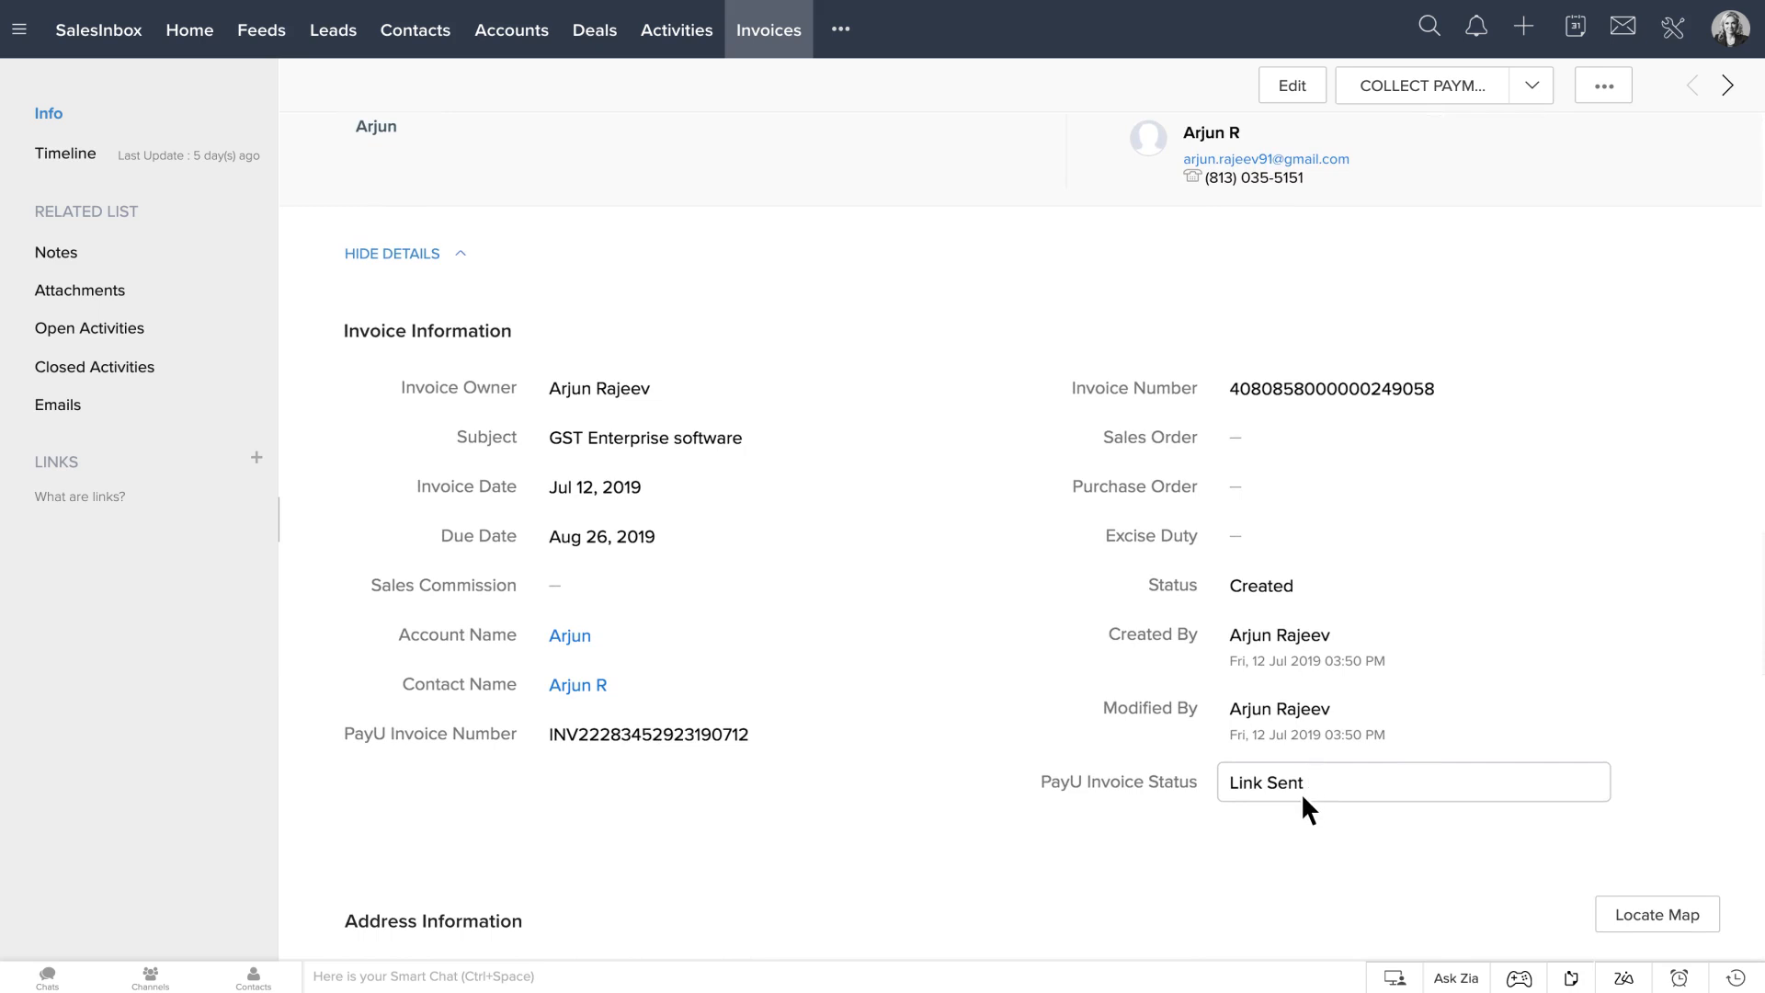
mouse_move(800, 44)
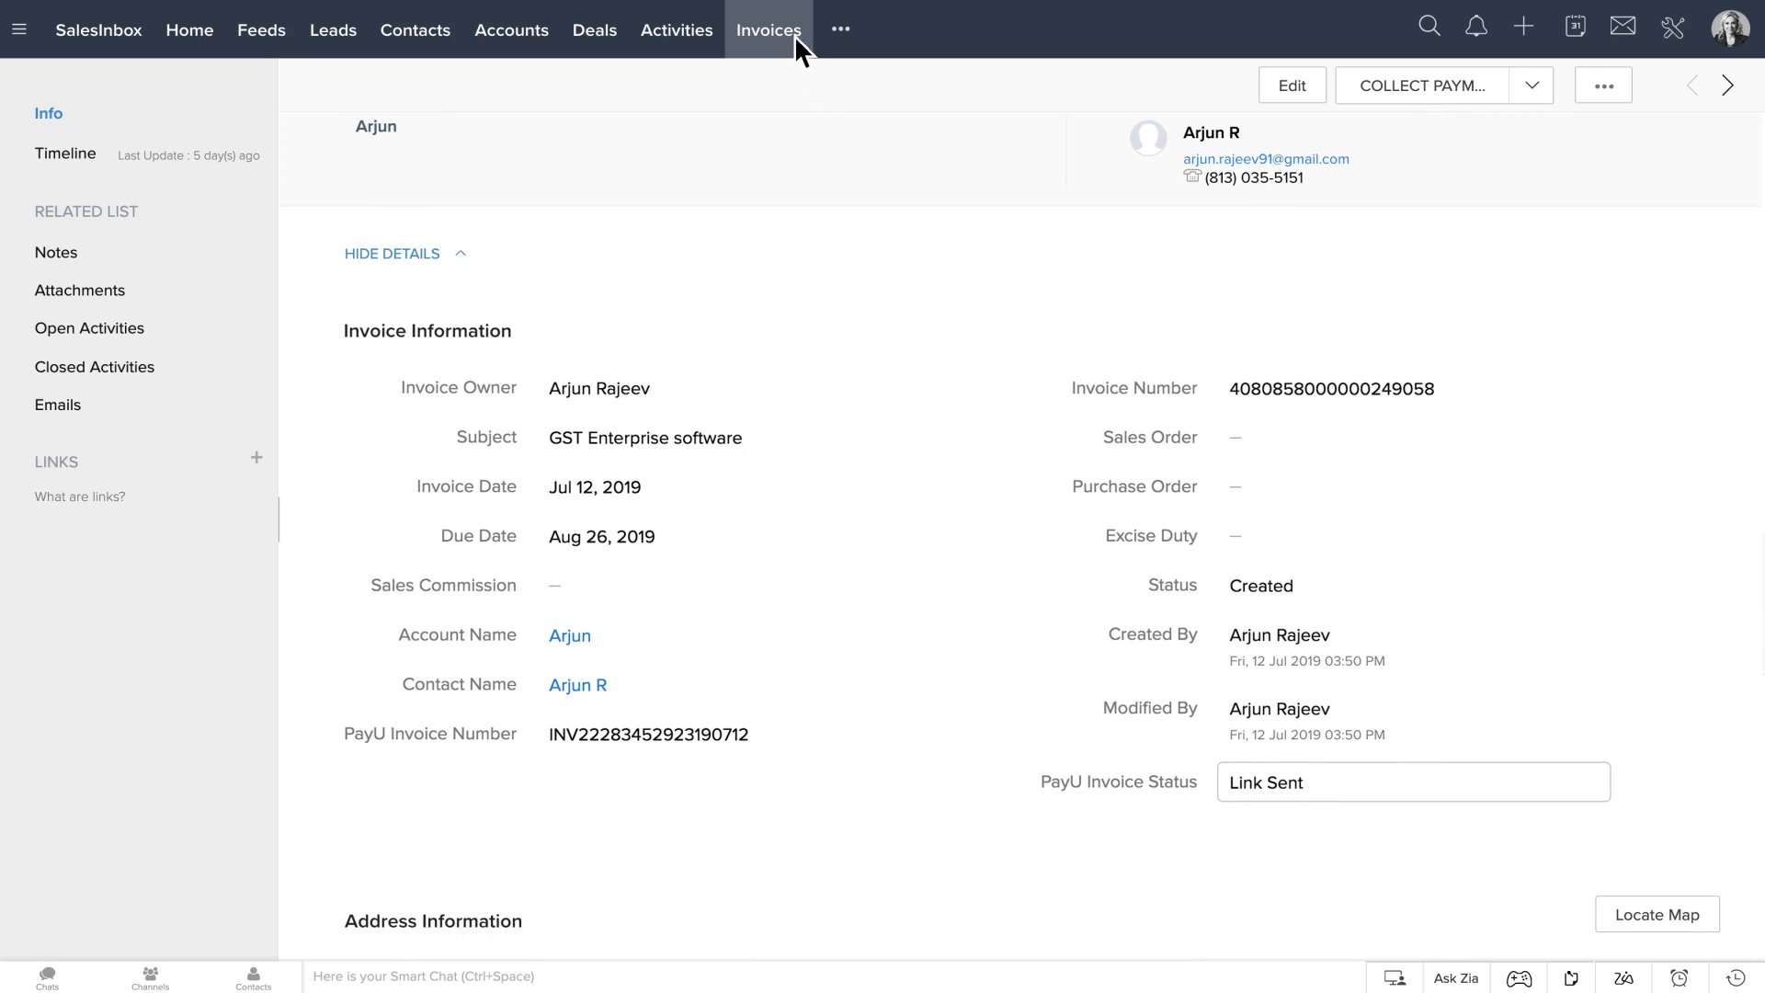
- Show the PayU Invoice Status column in the invoices list, reading Link sent for four invoices
left_click(769, 30)
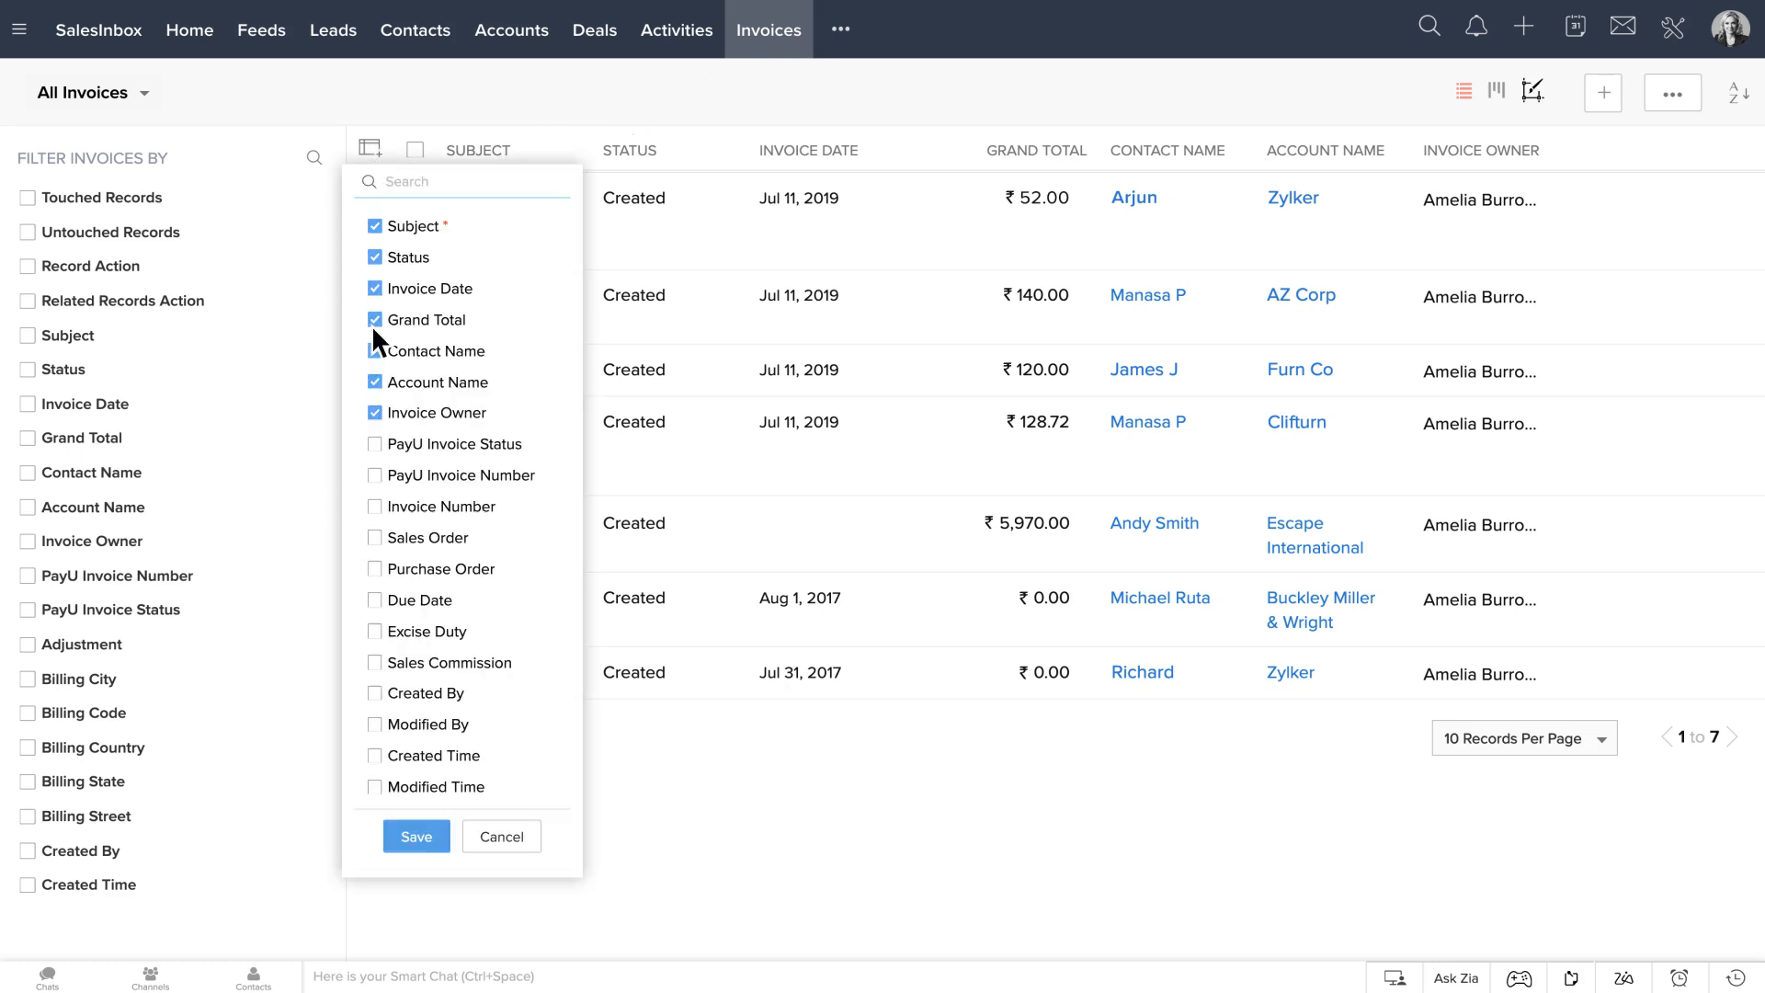
left_click(375, 443)
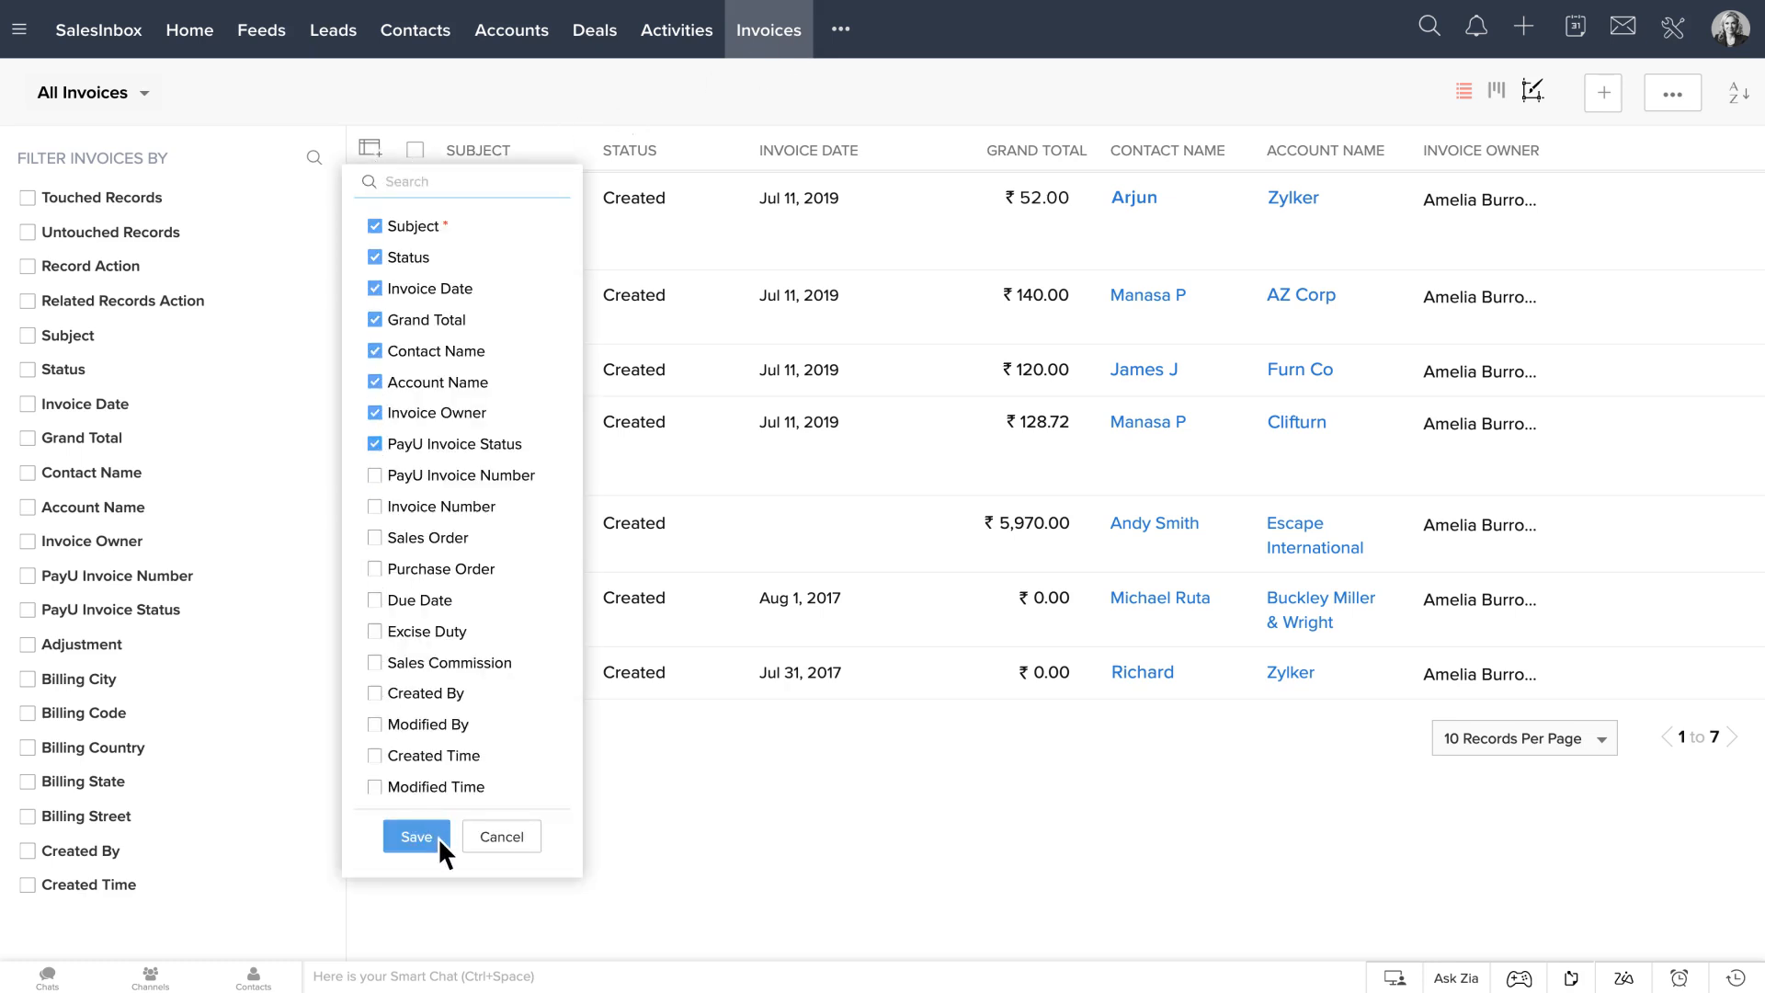
left_click(415, 835)
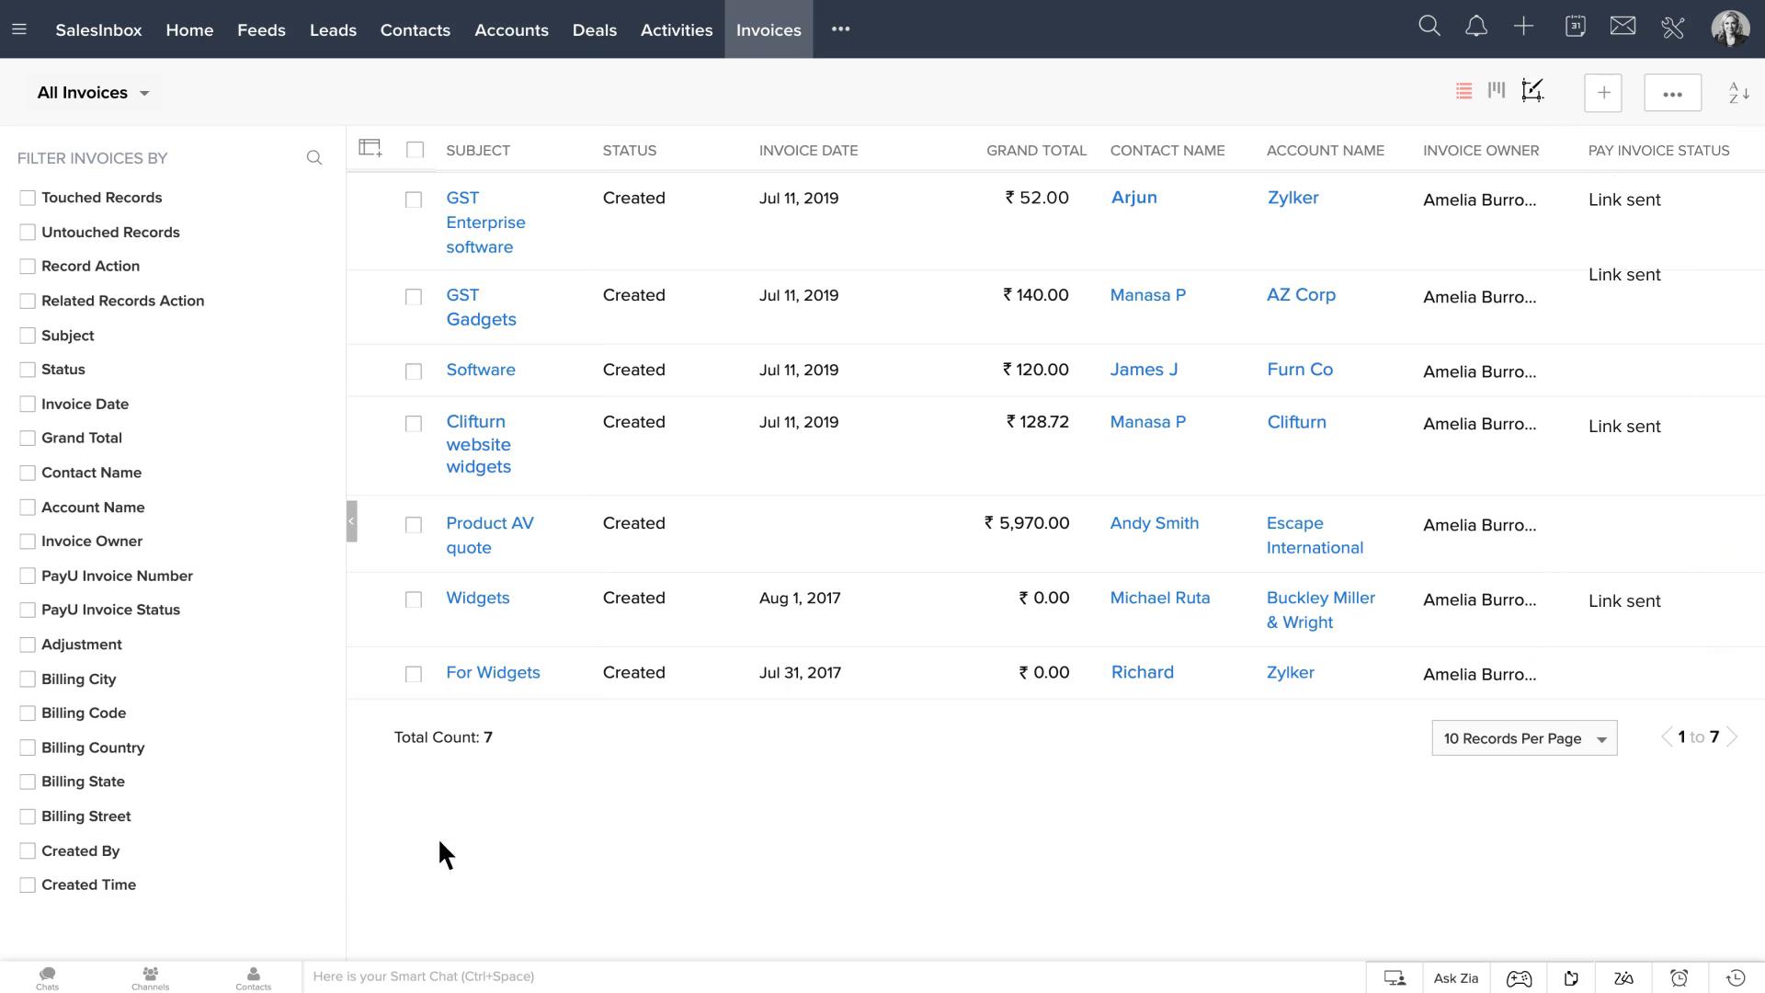
mouse_move(840, 32)
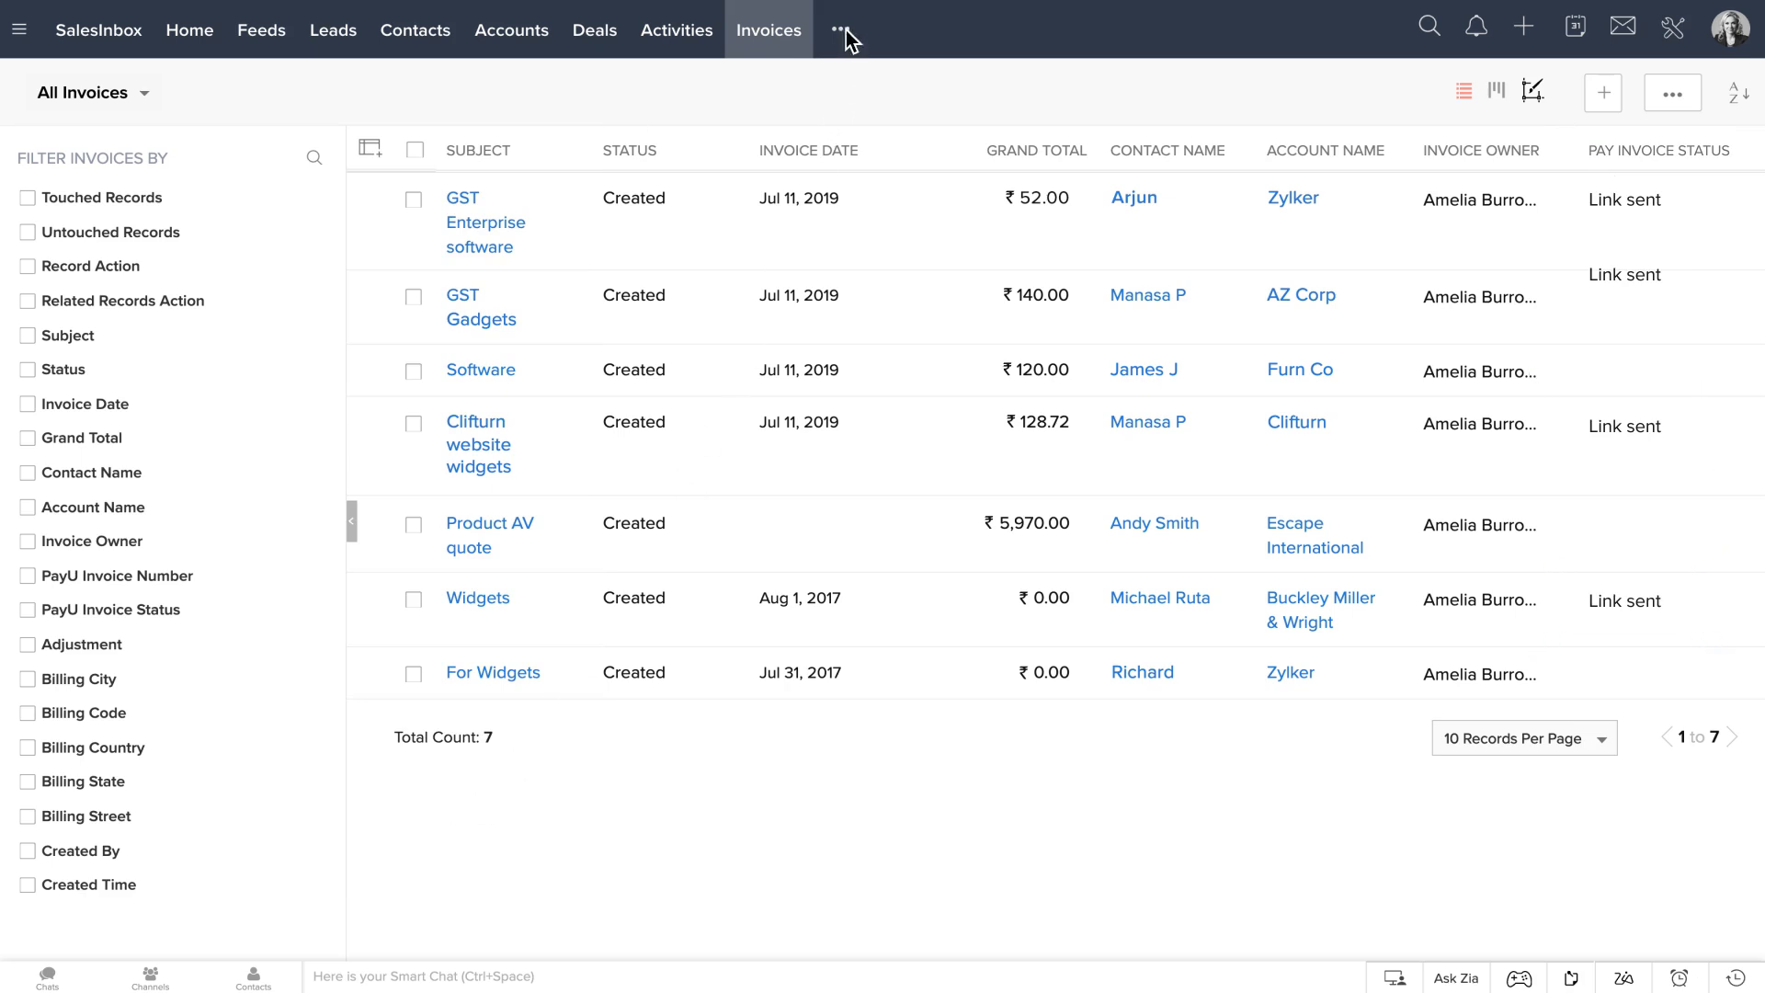
left_click(839, 29)
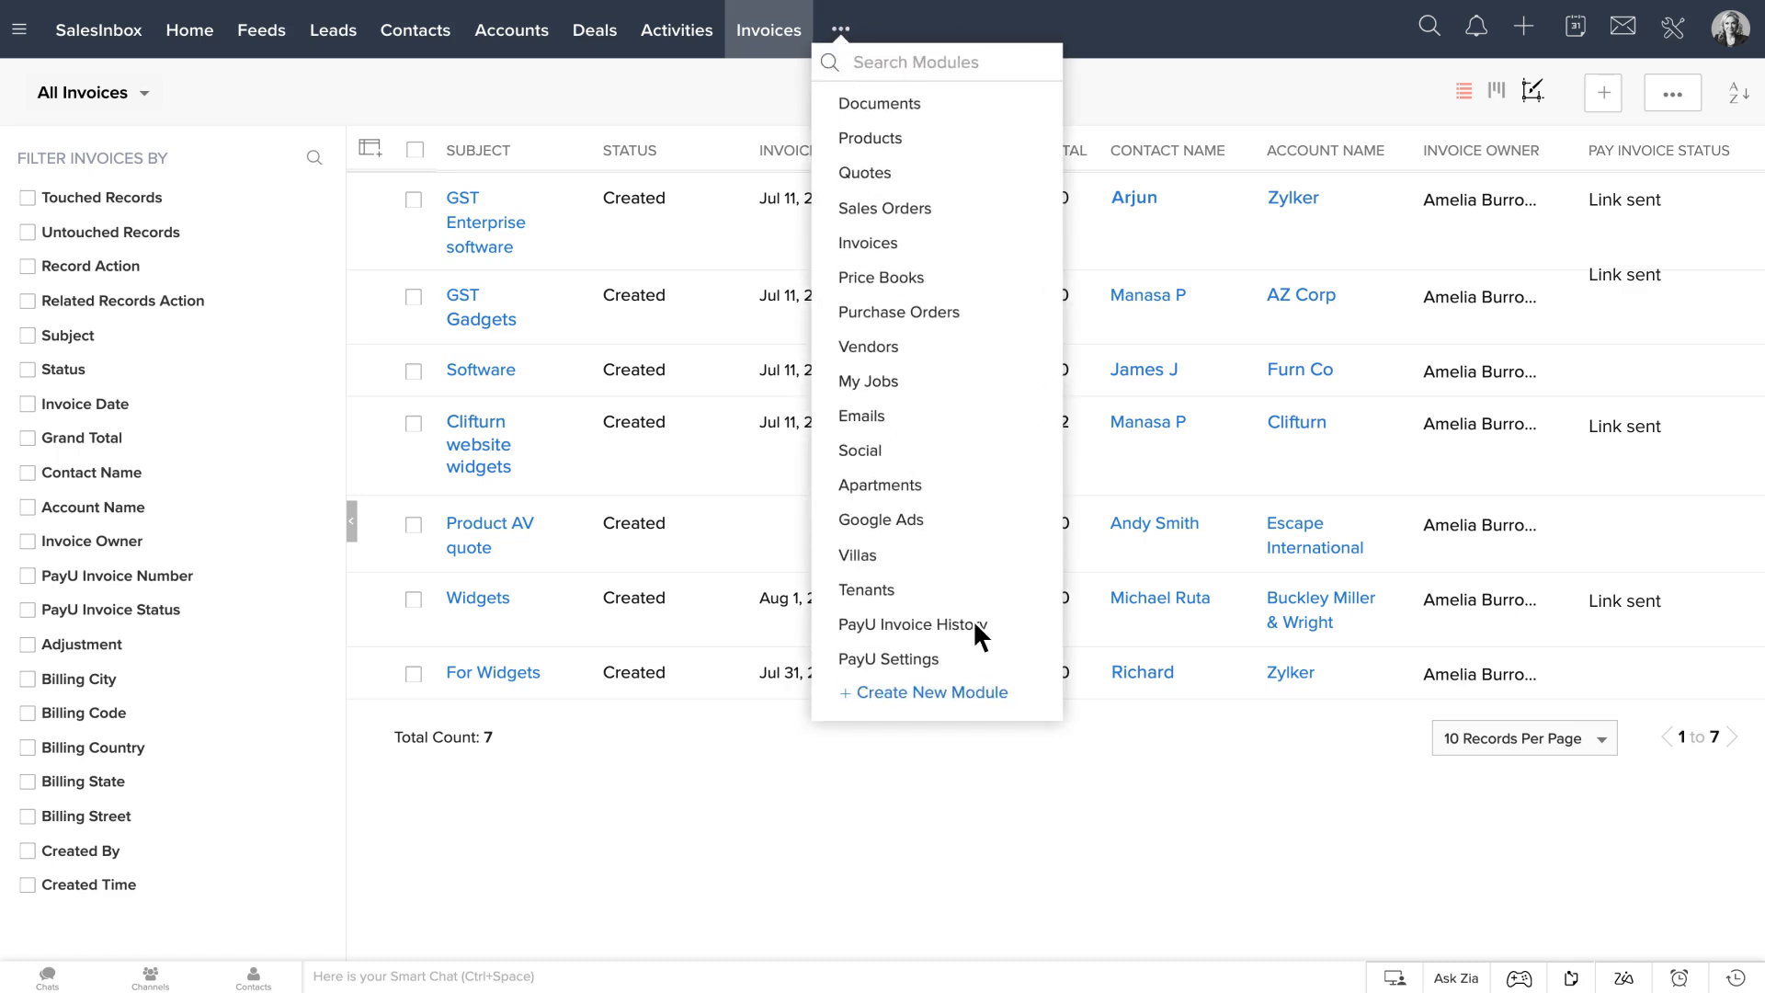
left_click(910, 625)
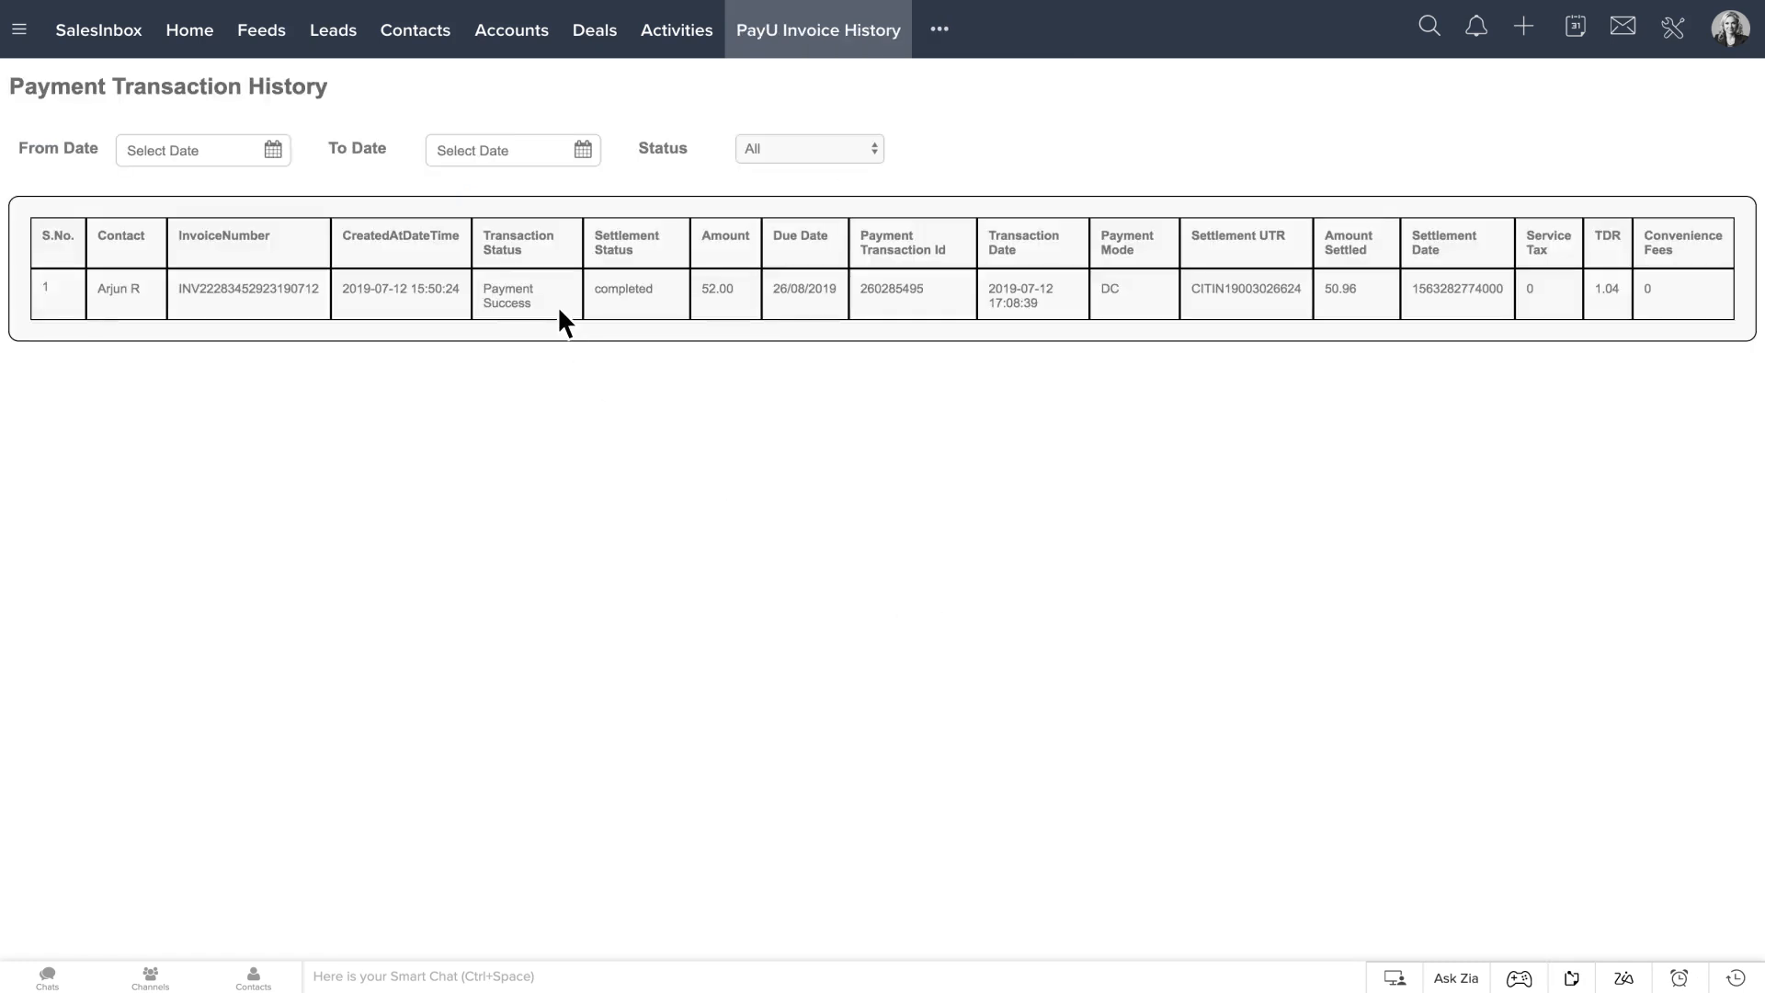
mouse_move(811, 323)
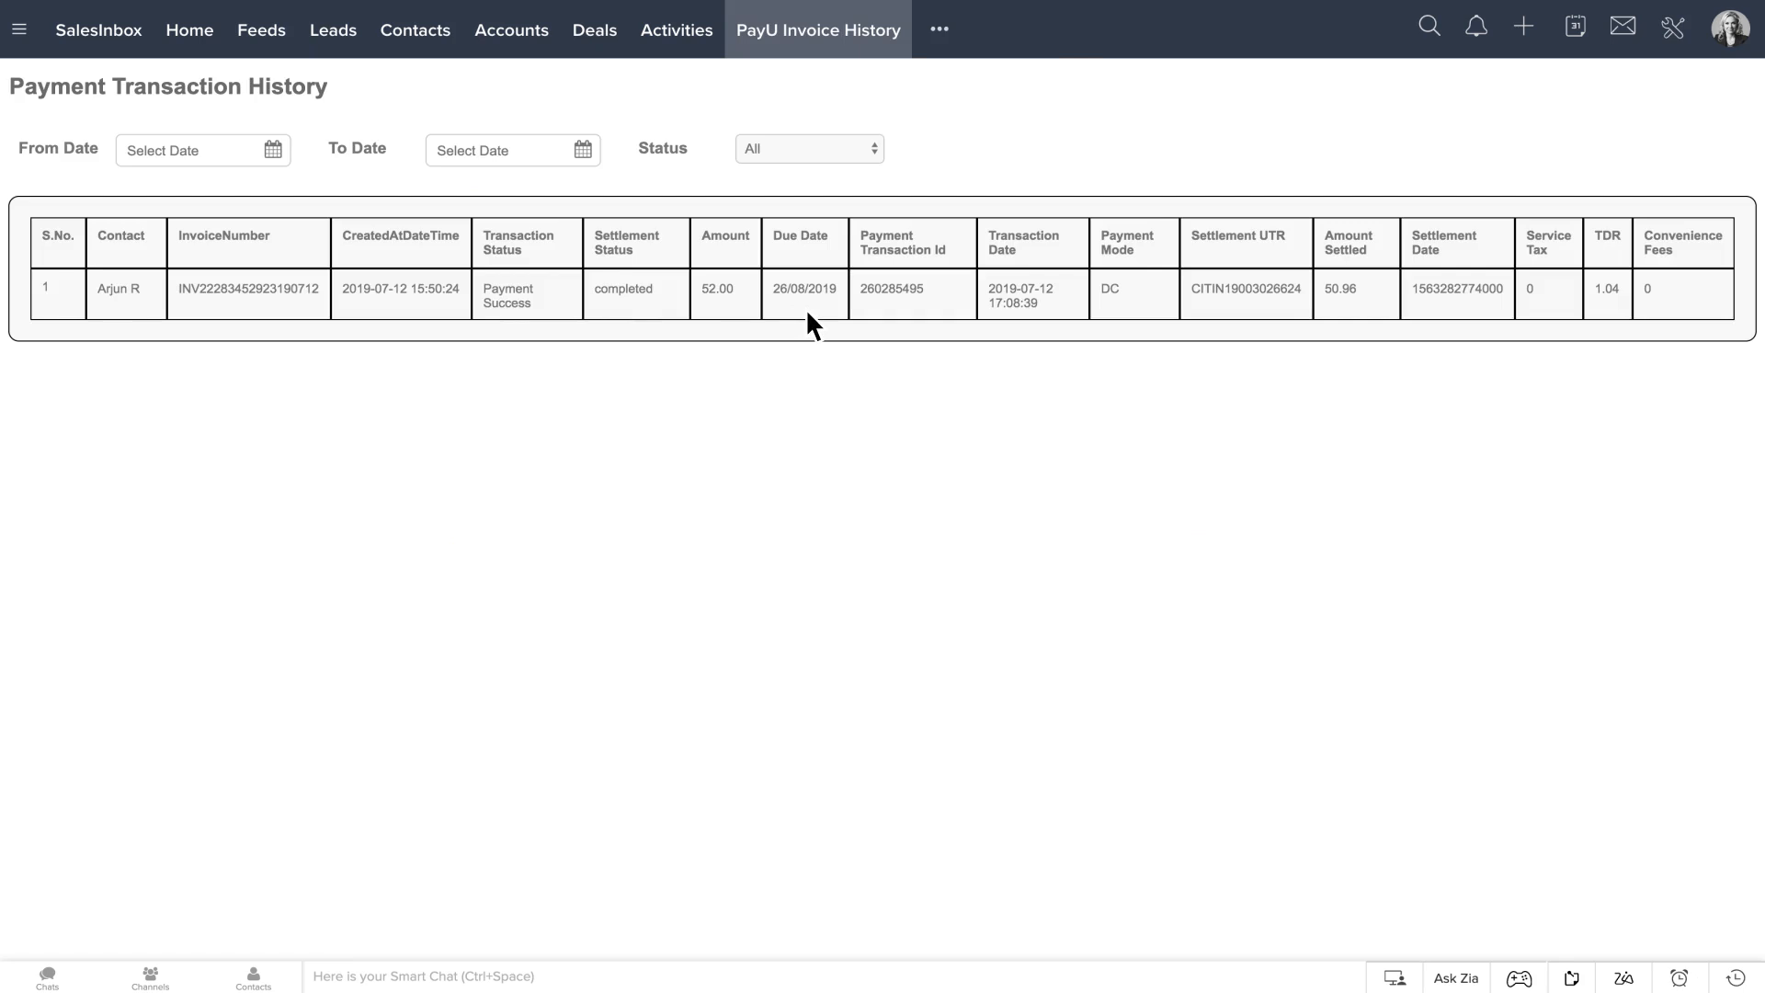